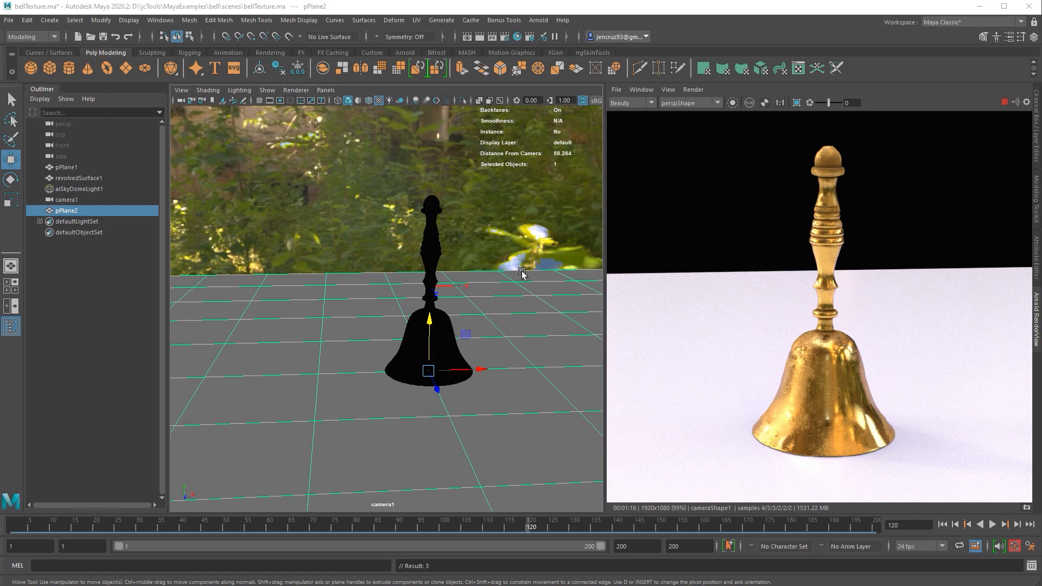
mouse_move(512, 246)
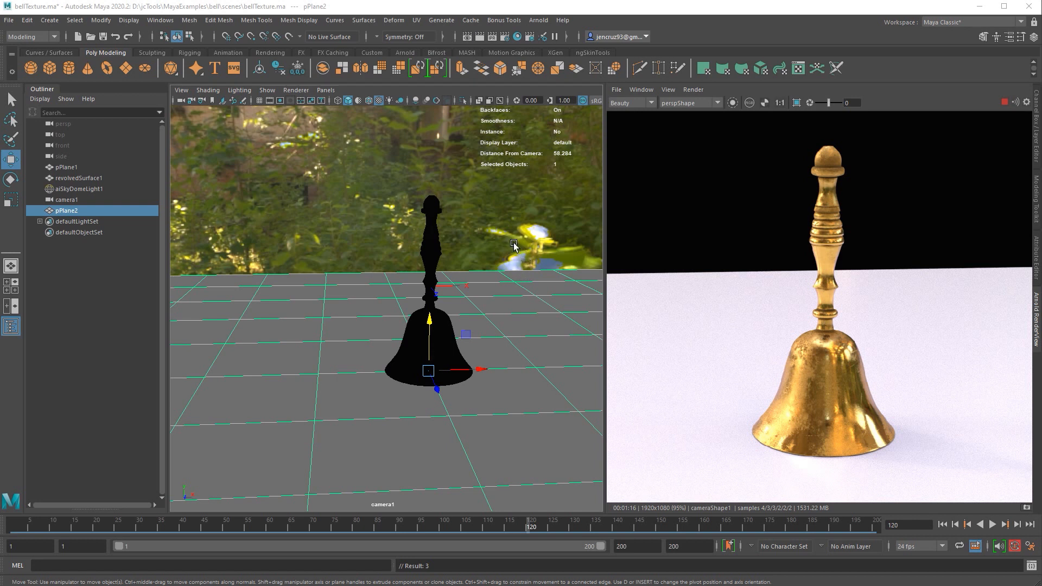
mouse_move(497, 132)
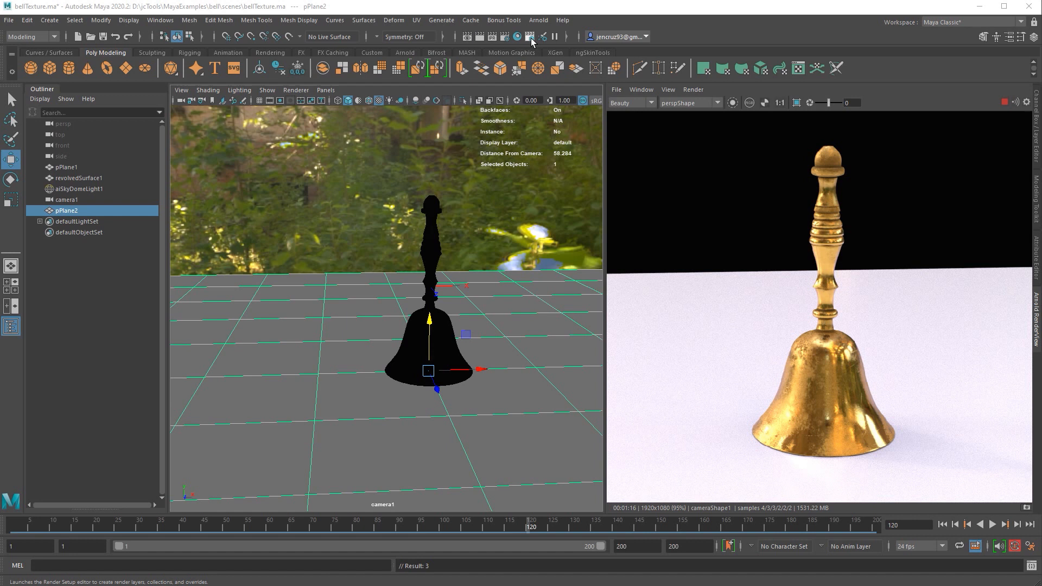
Bring up the Render Setup editor for the bell scene from the status line.
left_click(529, 36)
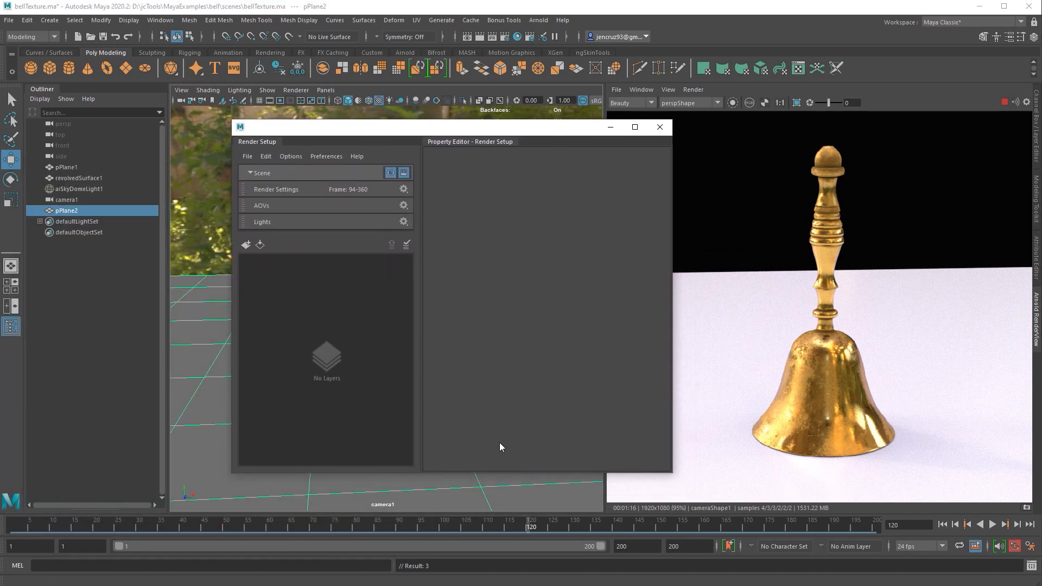
mouse_move(278, 179)
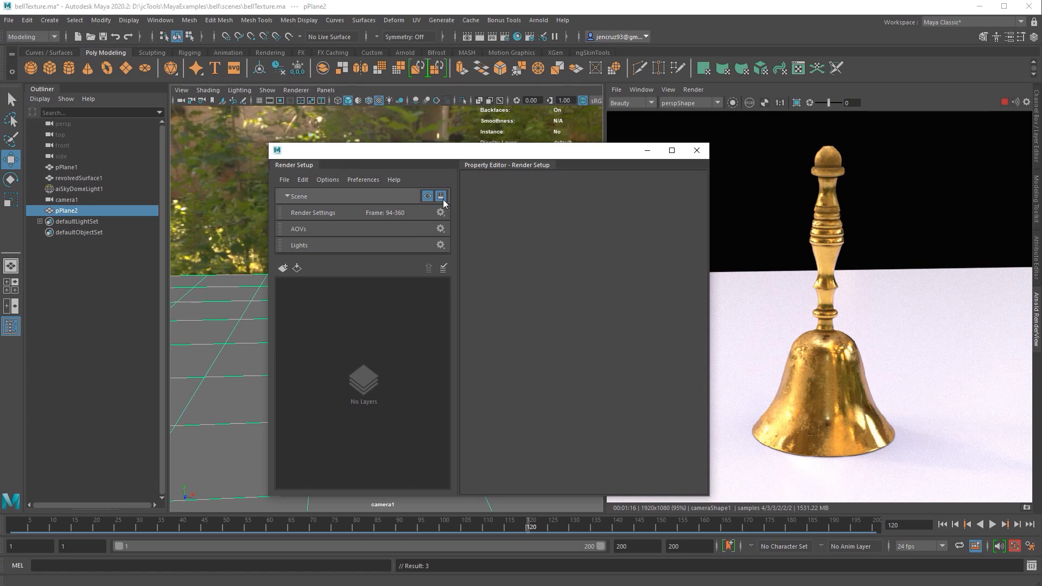
mouse_move(444, 204)
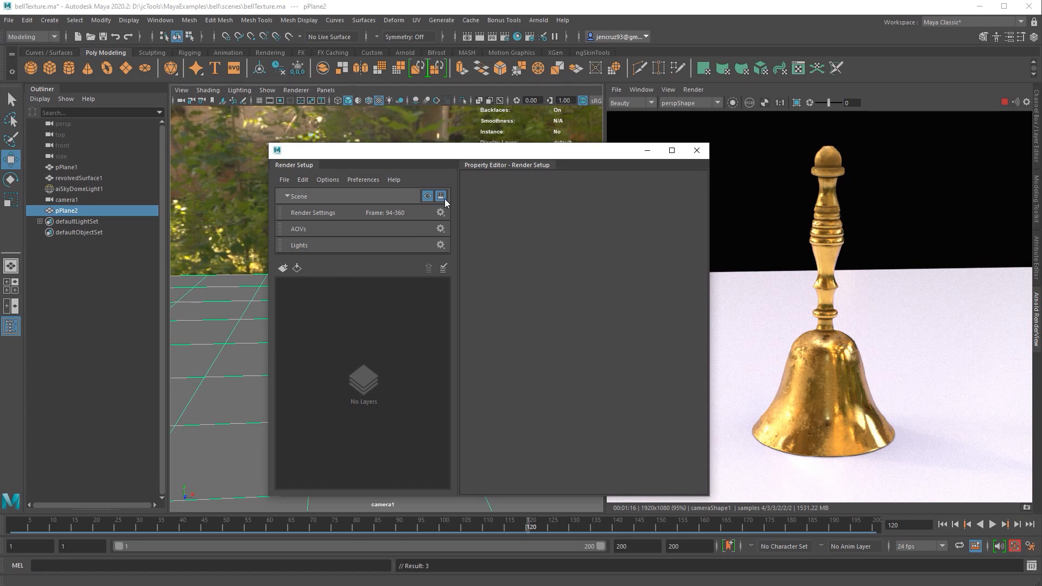
mouse_move(444, 206)
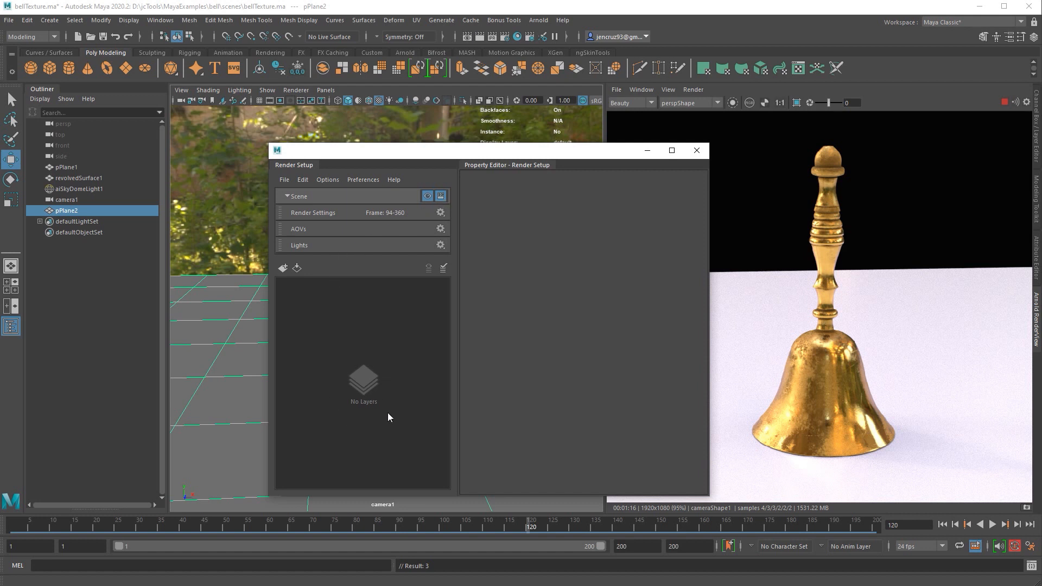
mouse_move(286, 341)
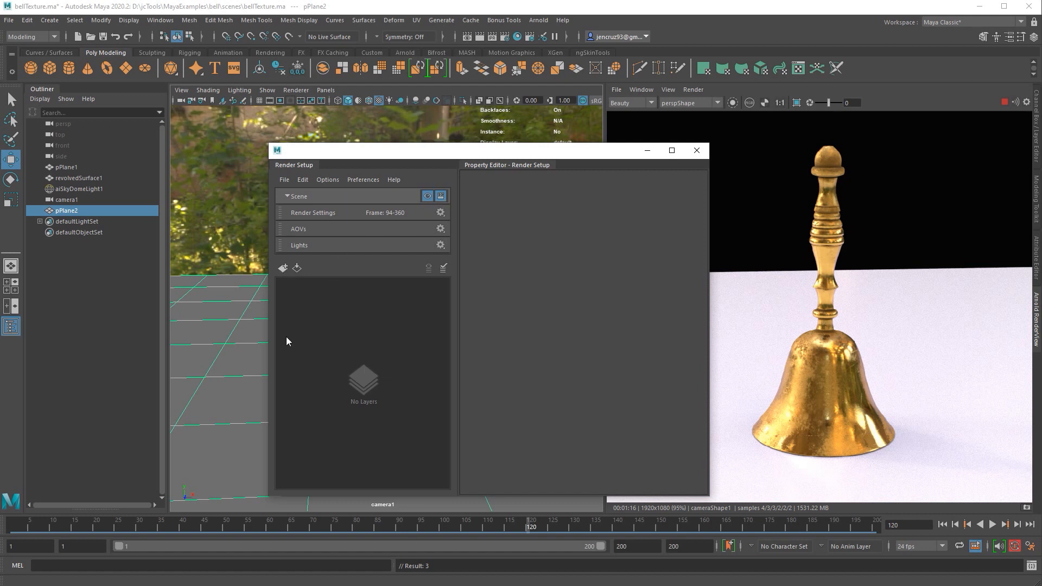
Create a render layer named AO and switch the viewport to it.
left_click(282, 267)
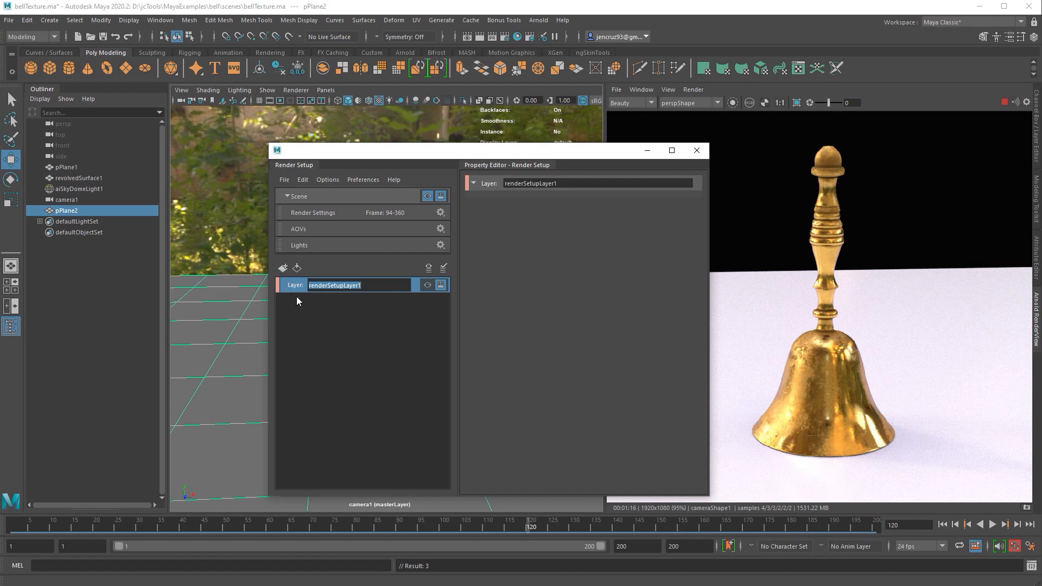
mouse_move(353, 327)
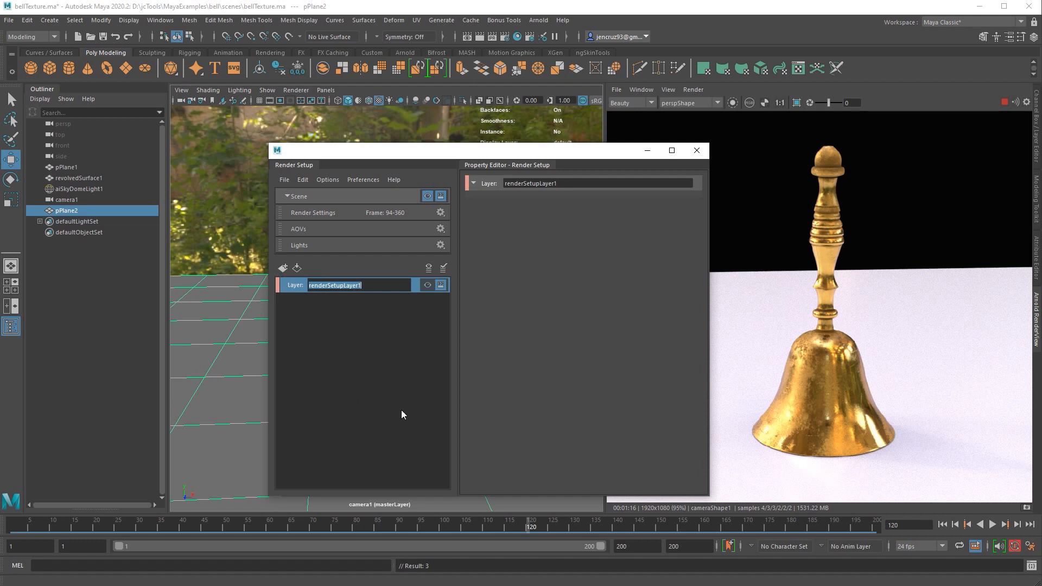
mouse_move(419, 304)
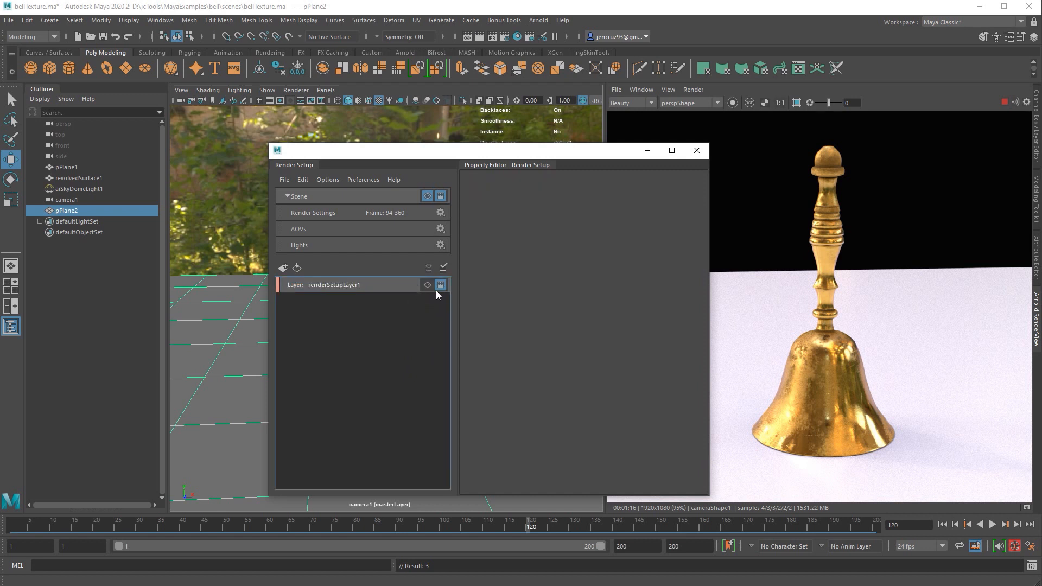
mouse_move(426, 304)
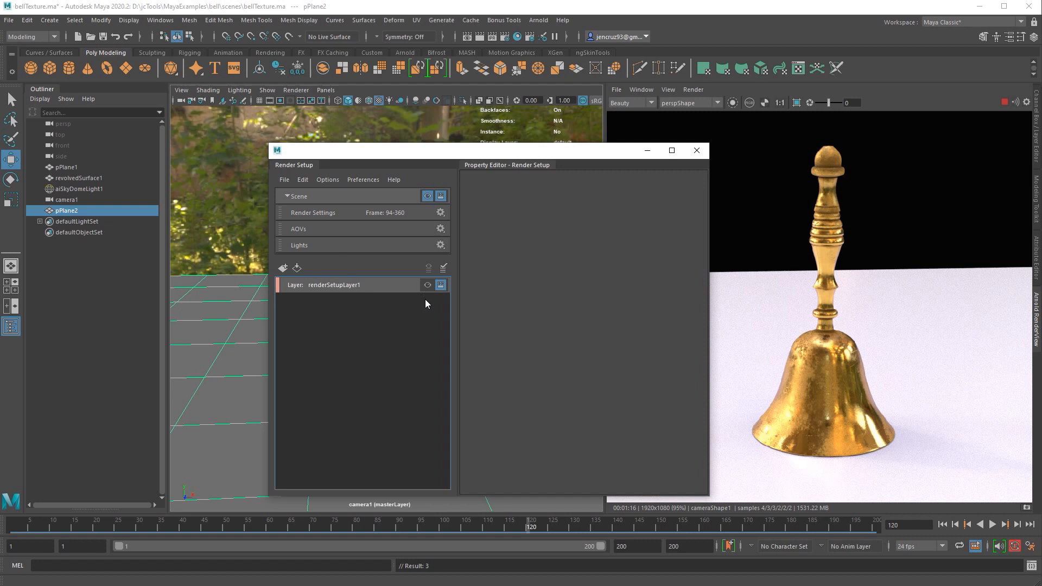
left_click(336, 285)
type("AO")
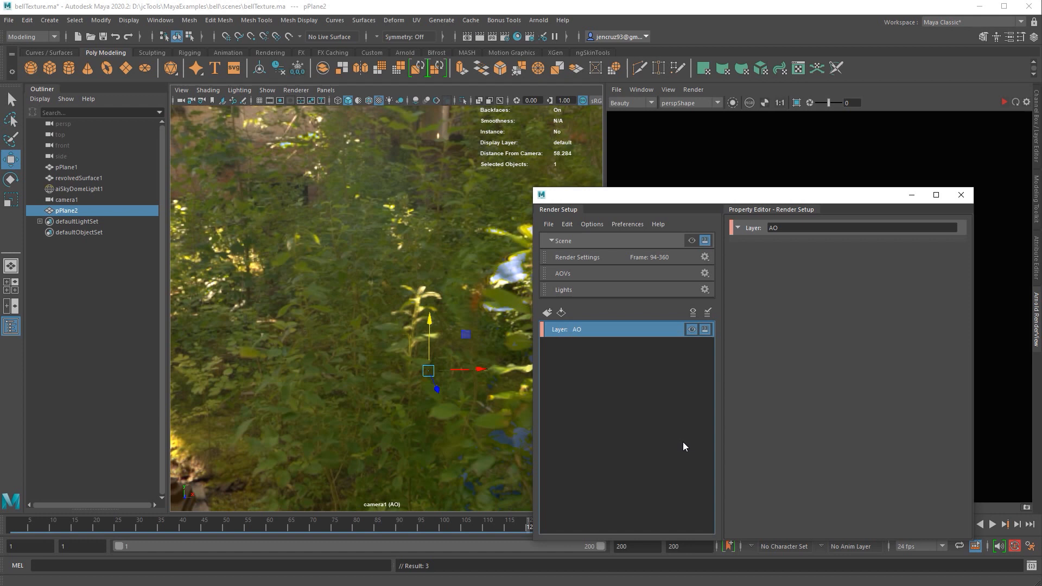
mouse_move(689, 398)
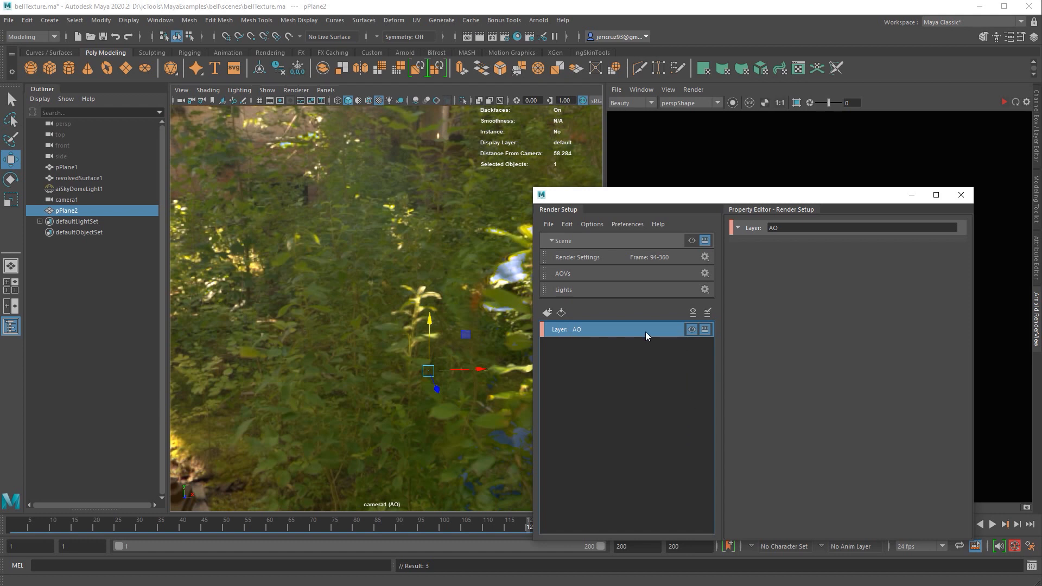
Create a new collection, collection1, under the AO render layer.
right_click(645, 335)
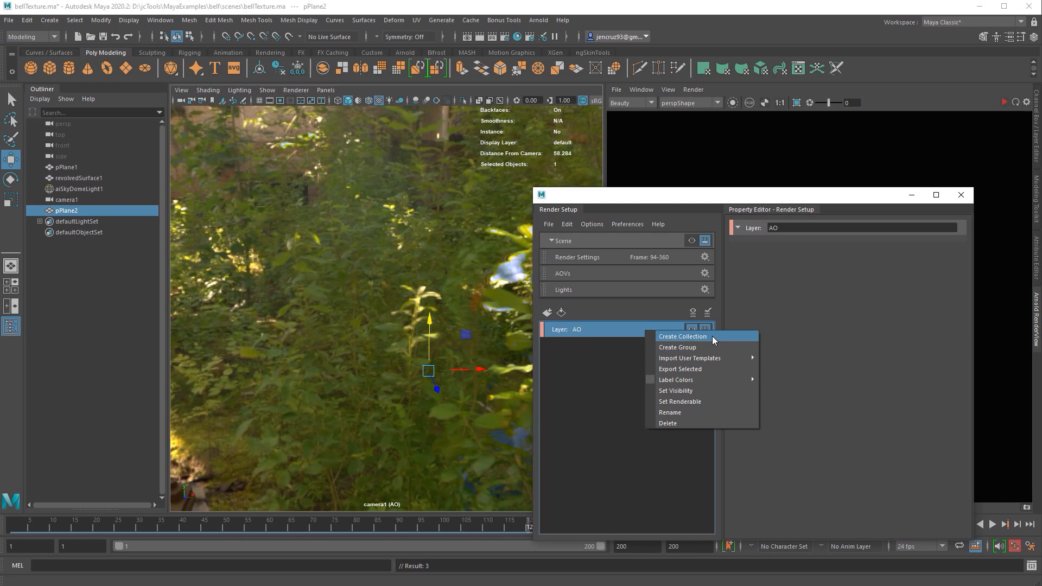
left_click(682, 335)
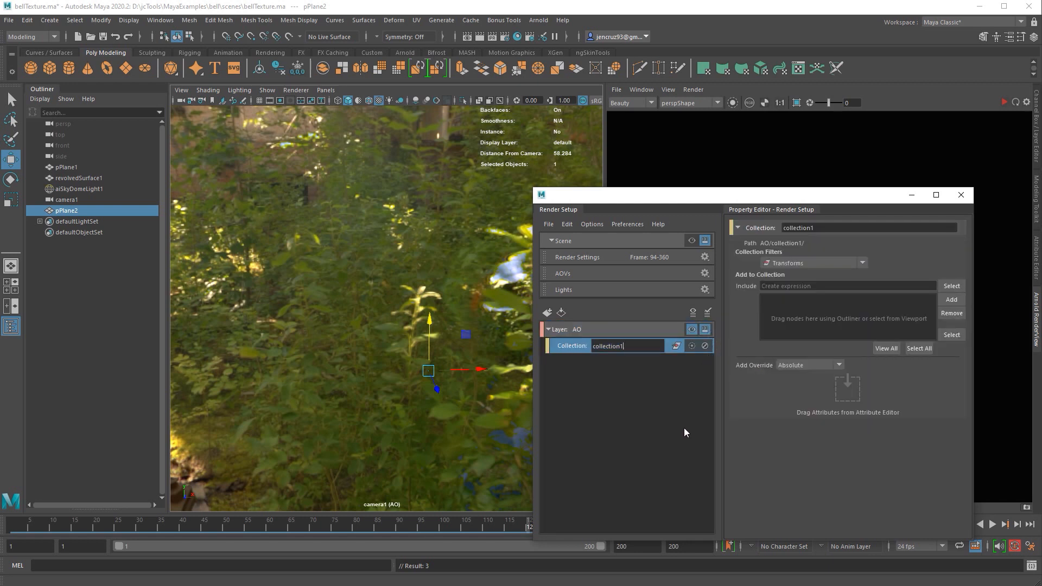
mouse_move(951, 423)
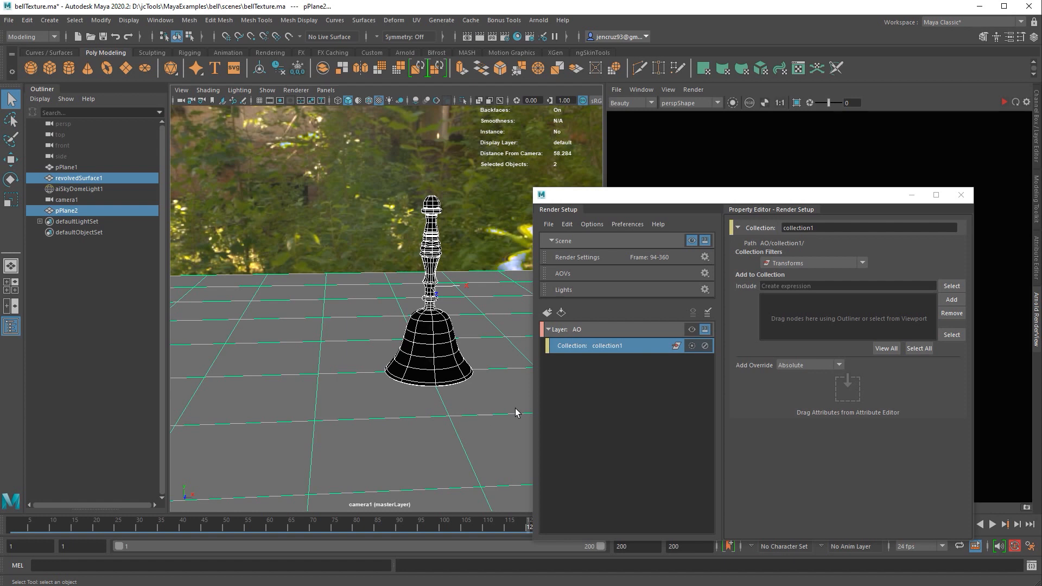
mouse_move(962, 302)
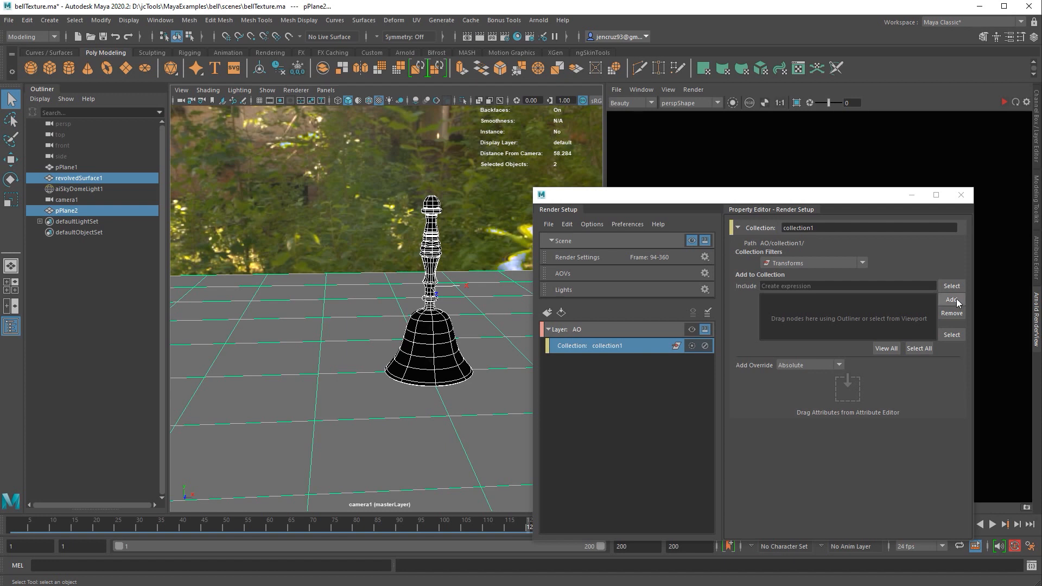
mouse_move(955, 306)
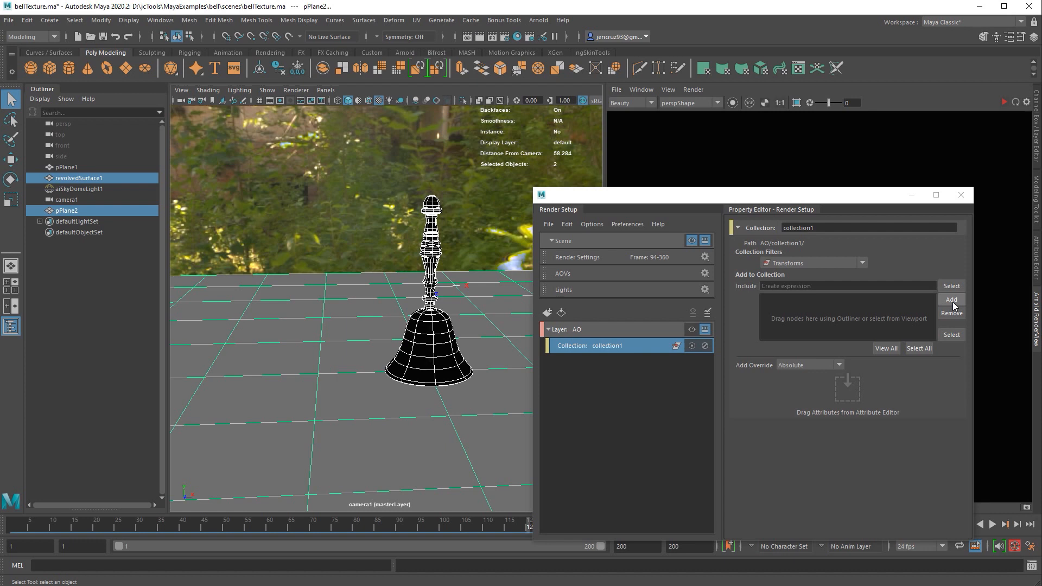
Add revolvedSurface1 and pPlane2 to collection1, make AO visible, and start an IPR render.
left_click(951, 300)
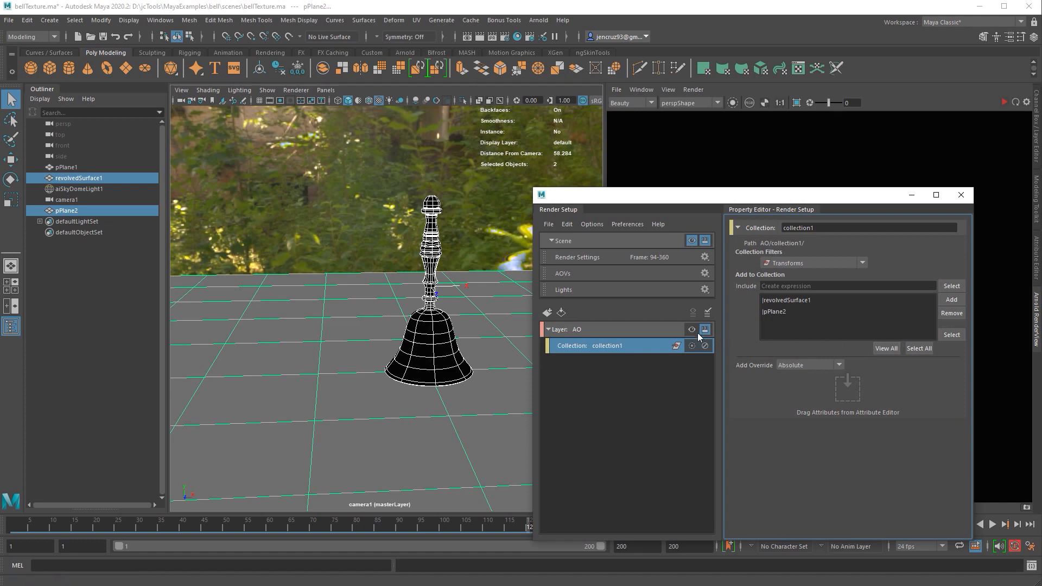
left_click(691, 329)
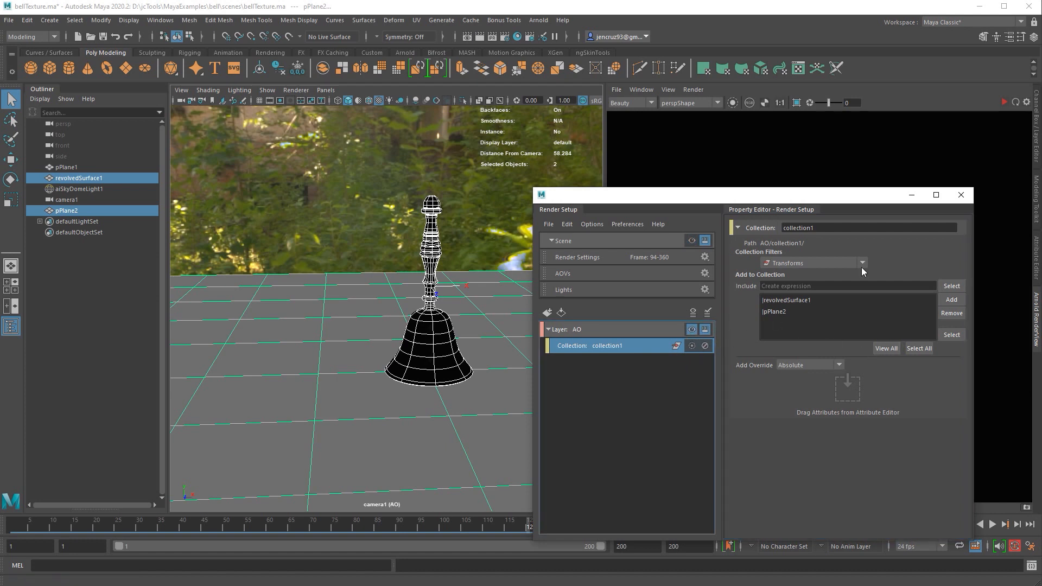
left_click(1004, 103)
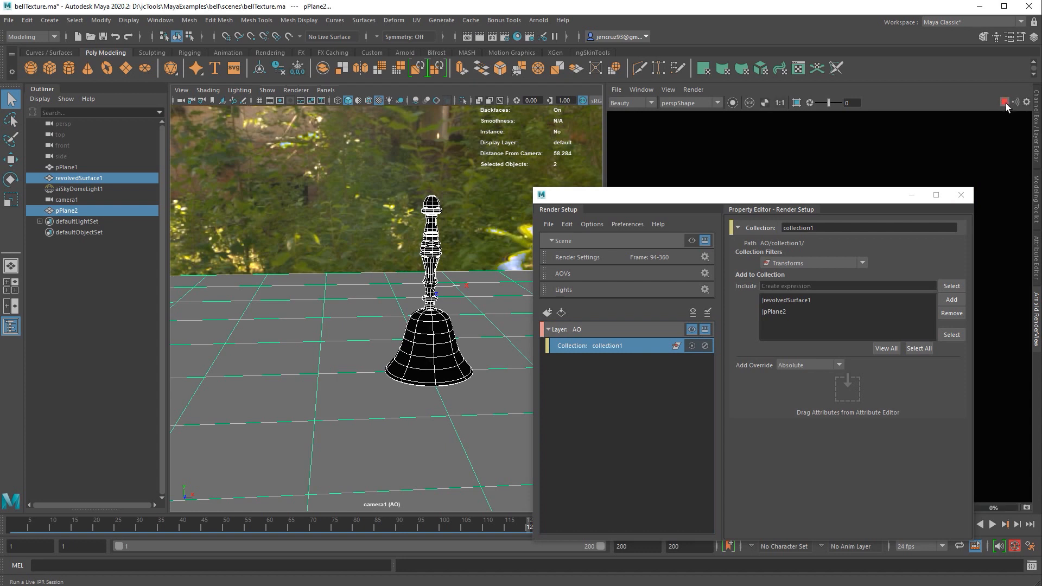
left_click(1004, 102)
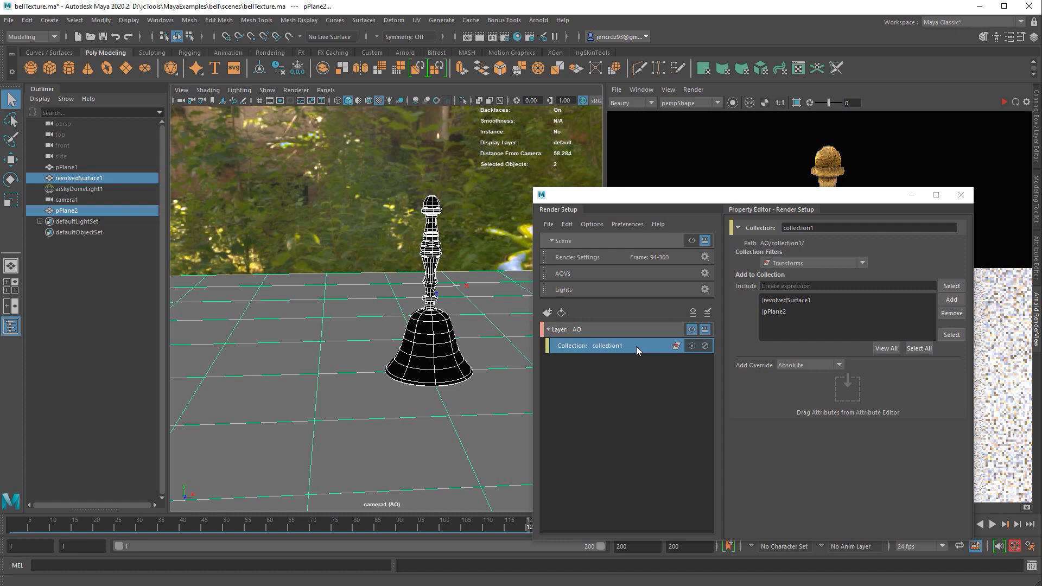
mouse_move(636, 350)
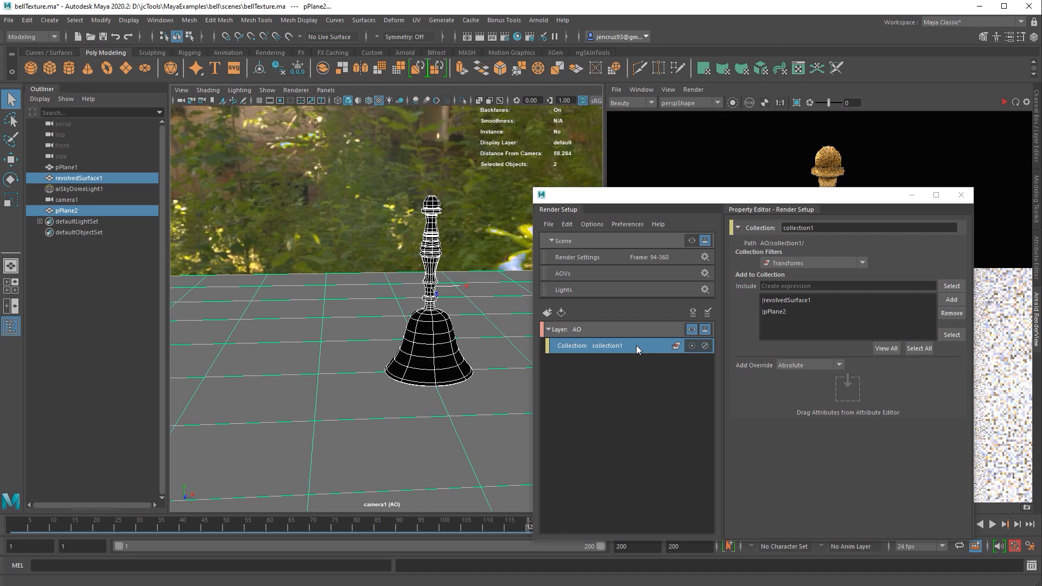
Create shaderOverride1 on collection1 and show its properties.
right_click(607, 345)
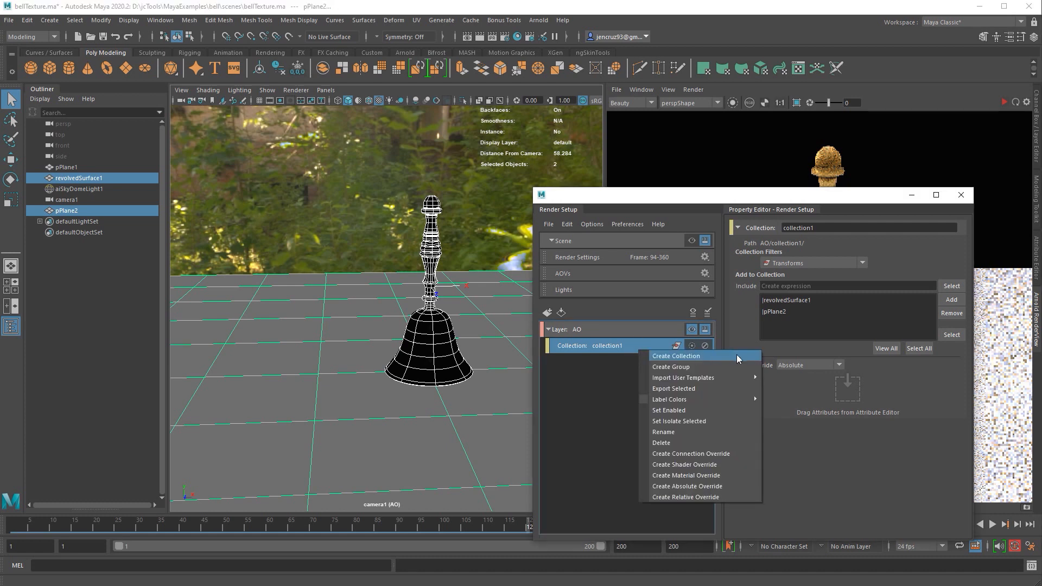
mouse_move(725, 464)
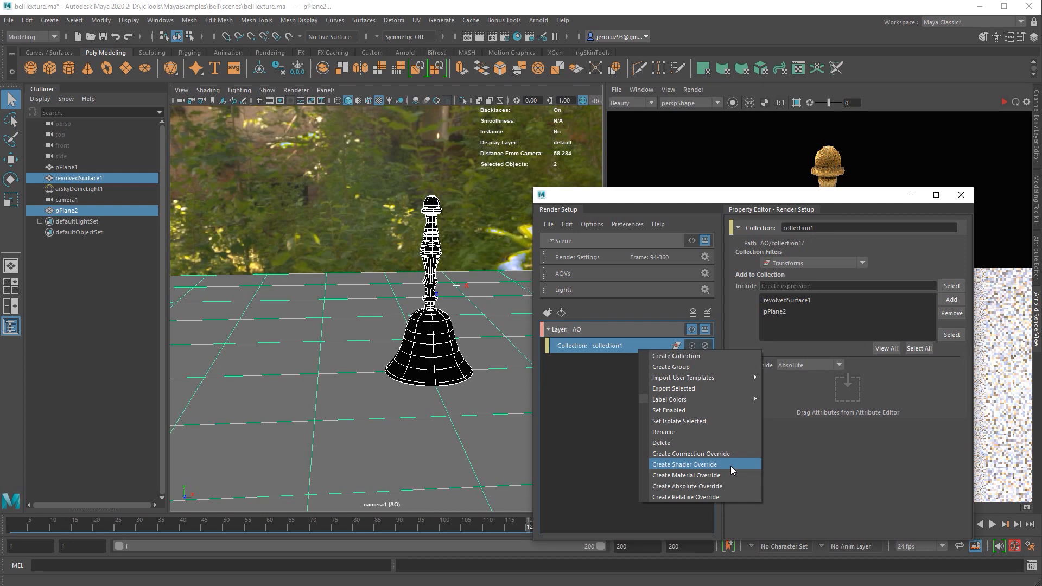
left_click(685, 463)
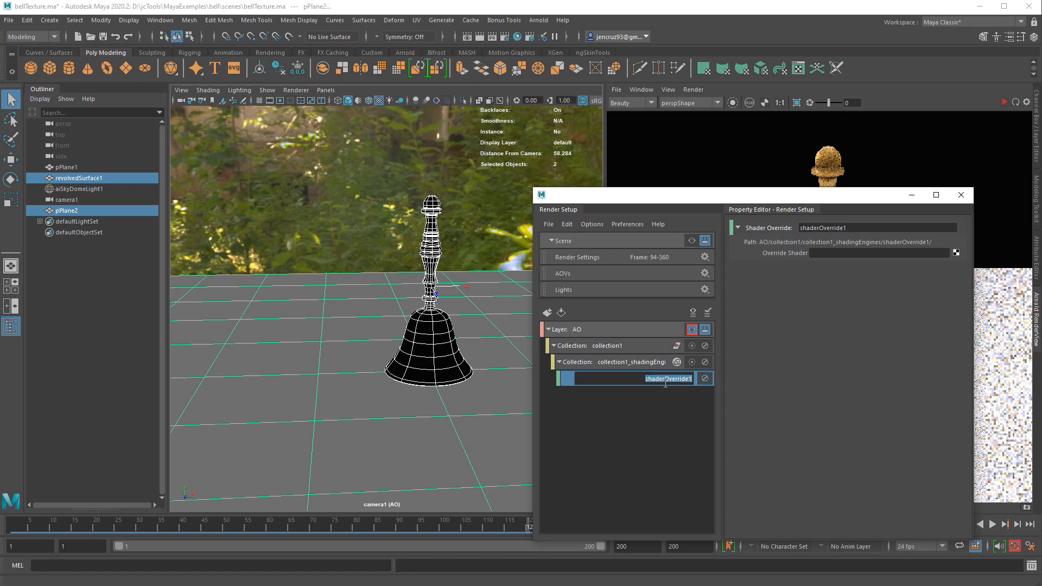
left_click(612, 362)
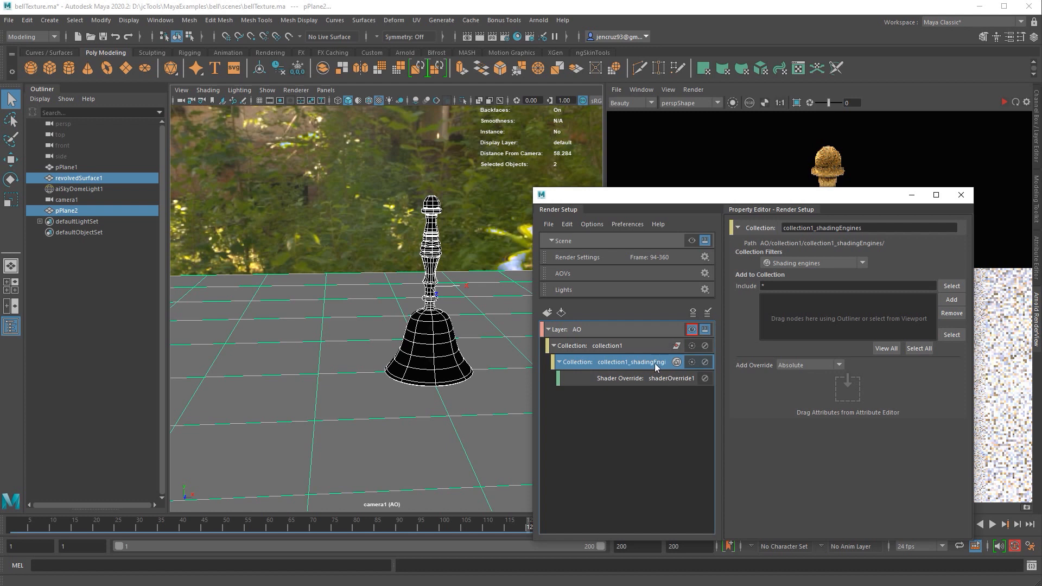
left_click(671, 378)
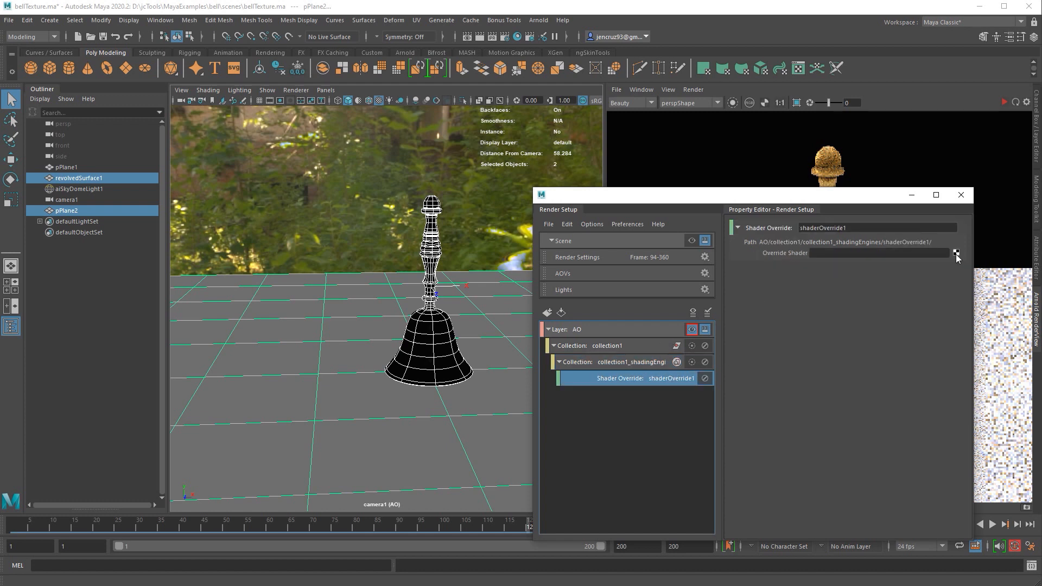
Assign a new aiAmbientOcclusion shader as the override shader for shaderOverride1.
left_click(956, 253)
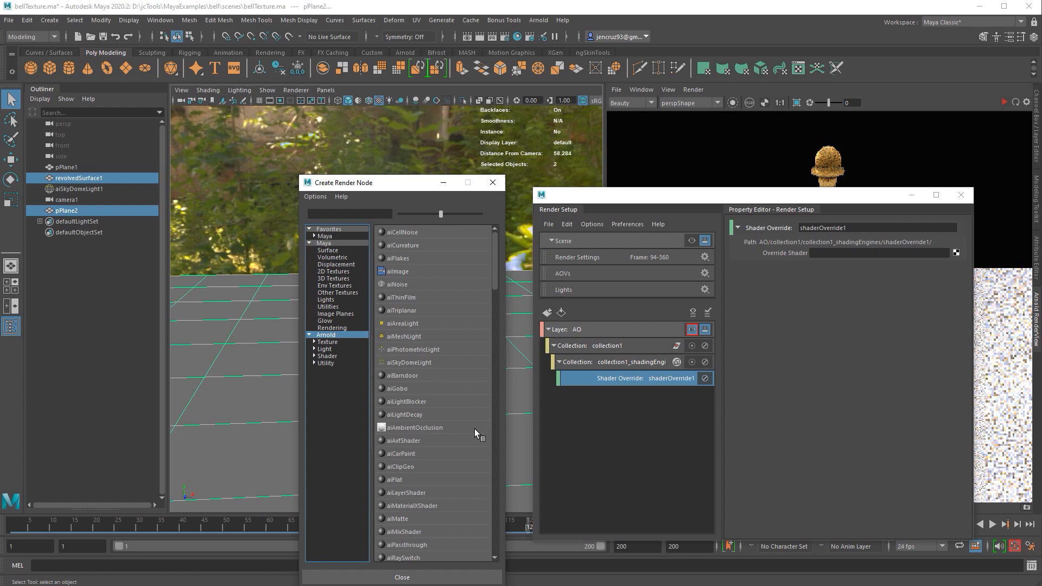
mouse_move(452, 433)
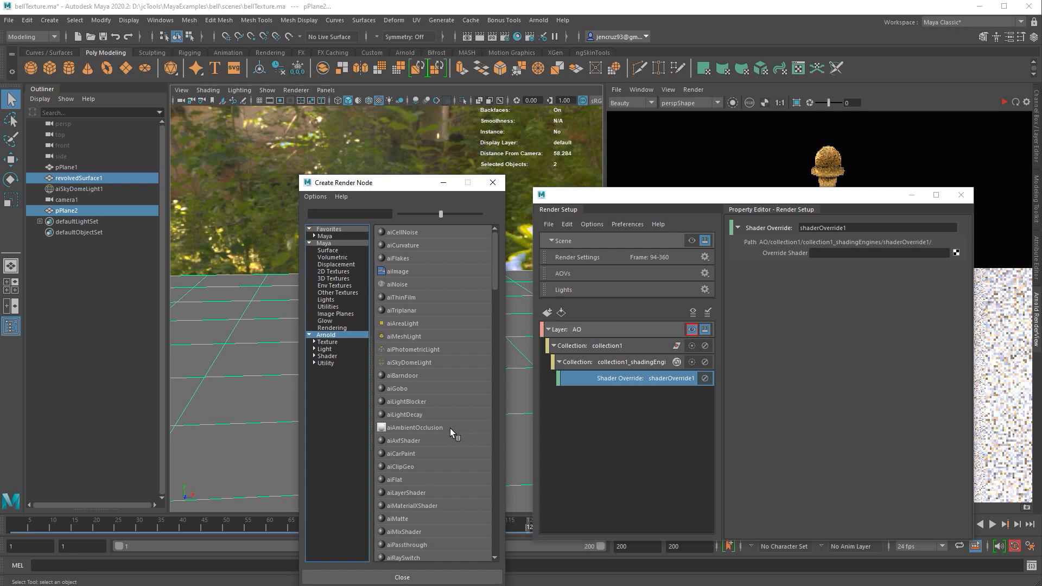
left_click(415, 428)
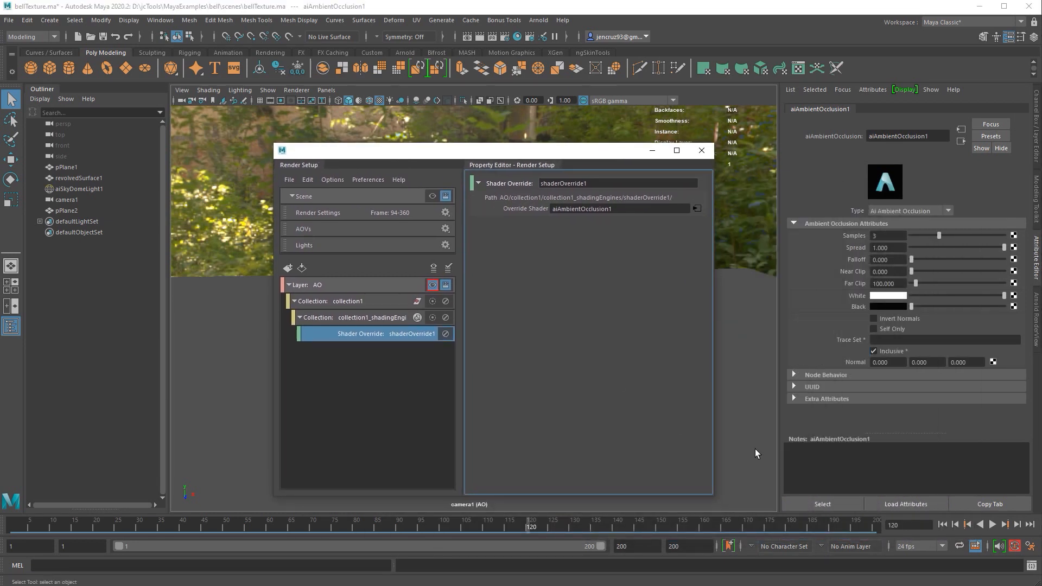
mouse_move(1036, 319)
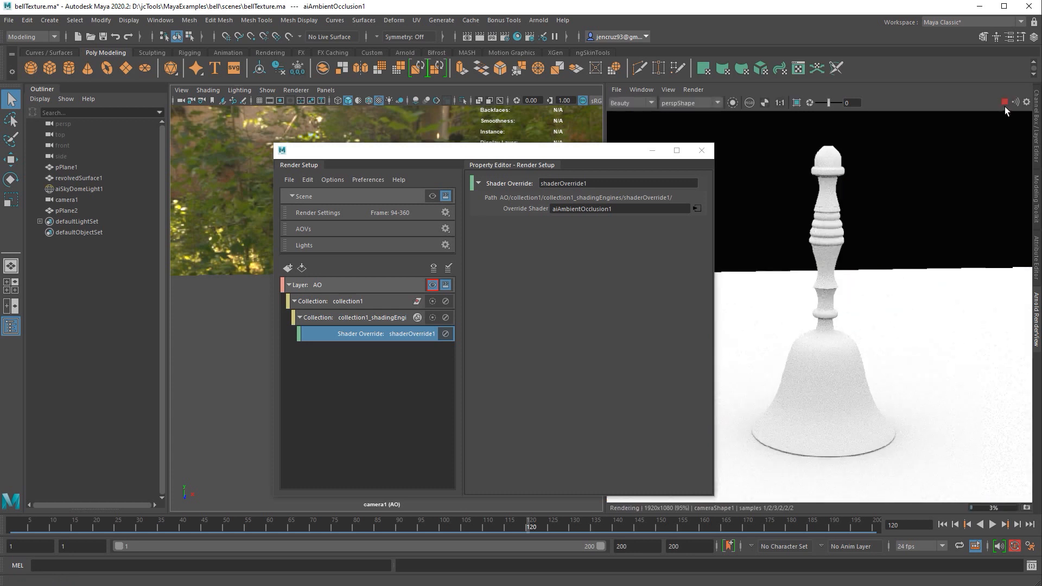
mouse_move(999, 407)
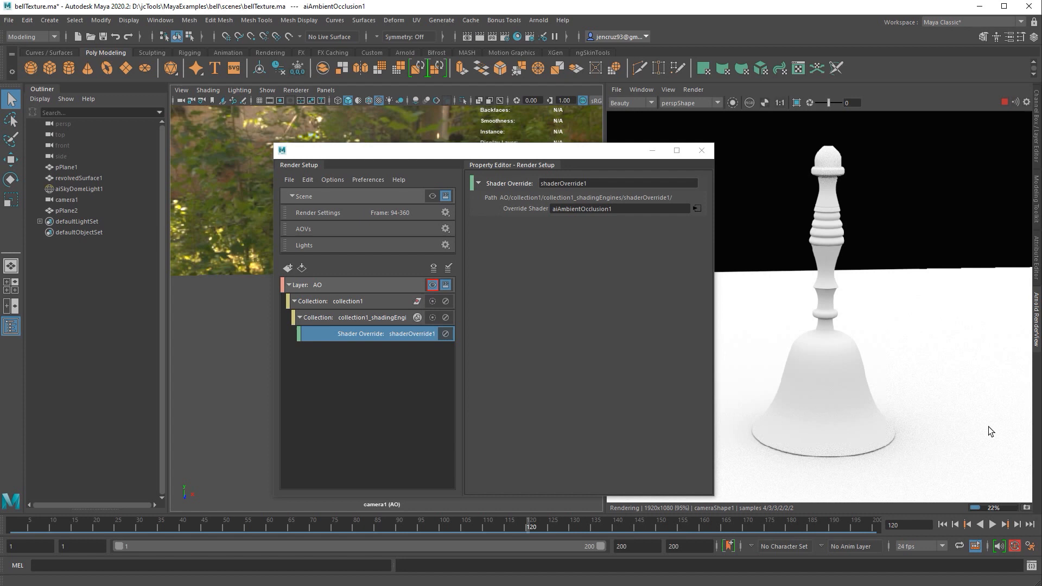
mouse_move(1015, 350)
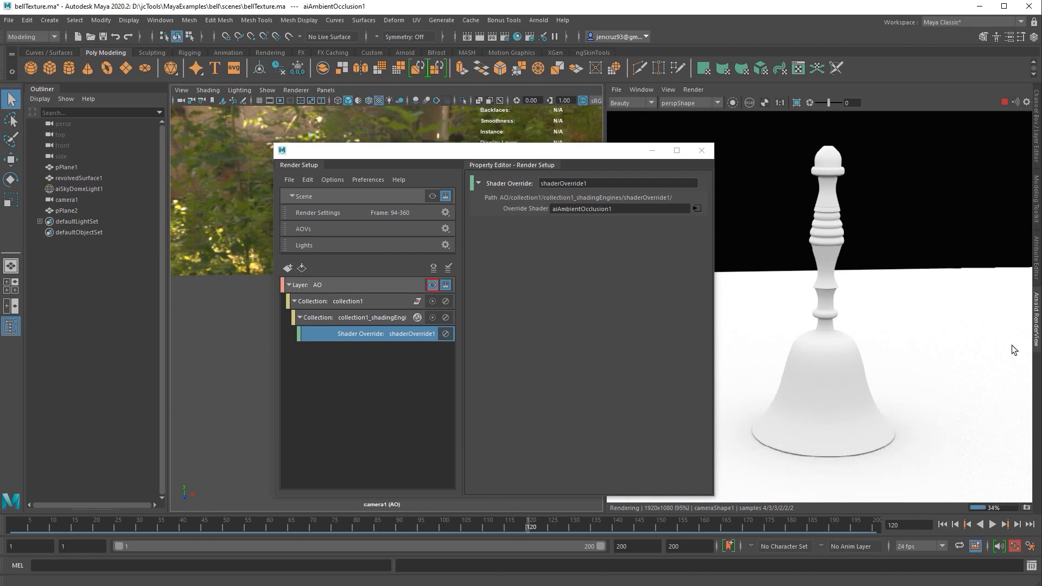
mouse_move(1014, 235)
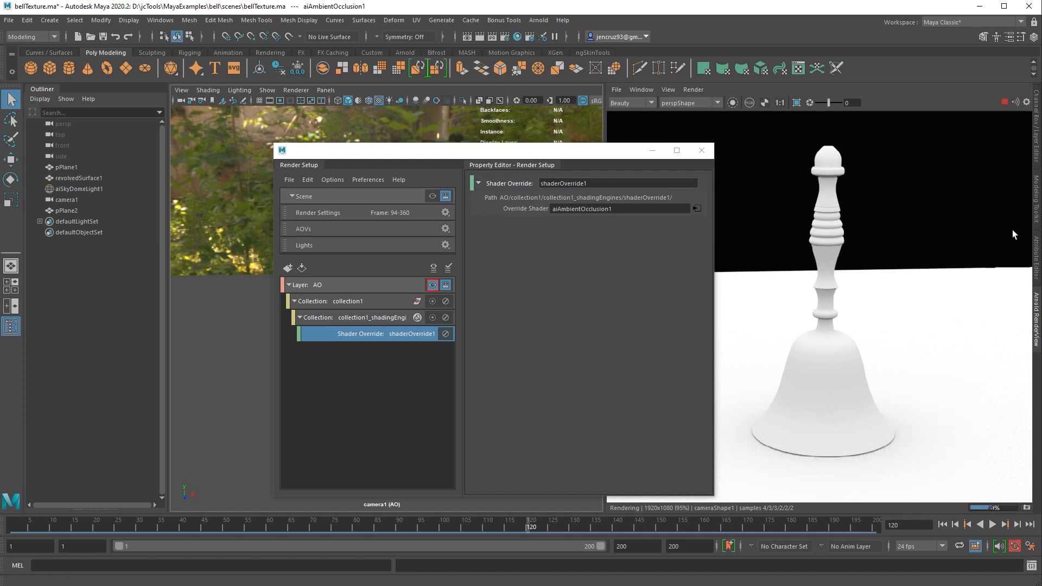
Show aiAmbientOcclusion1's Ambient Occlusion Attributes in the Attribute Editor.
left_click(1005, 102)
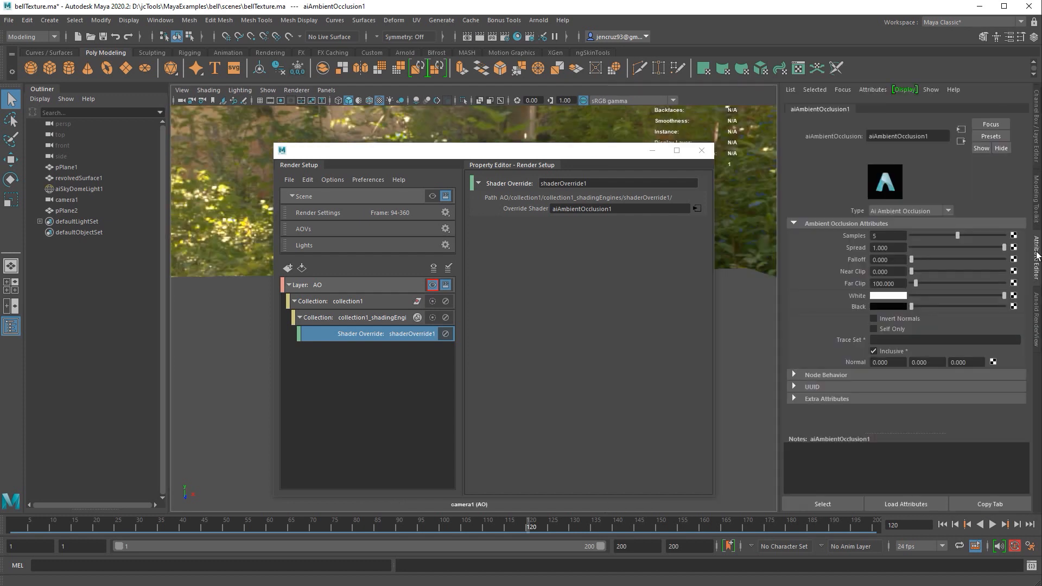
Set the occlusion shader's Samples to 3 and Falloff to 10.
left_click(888, 236)
type("3")
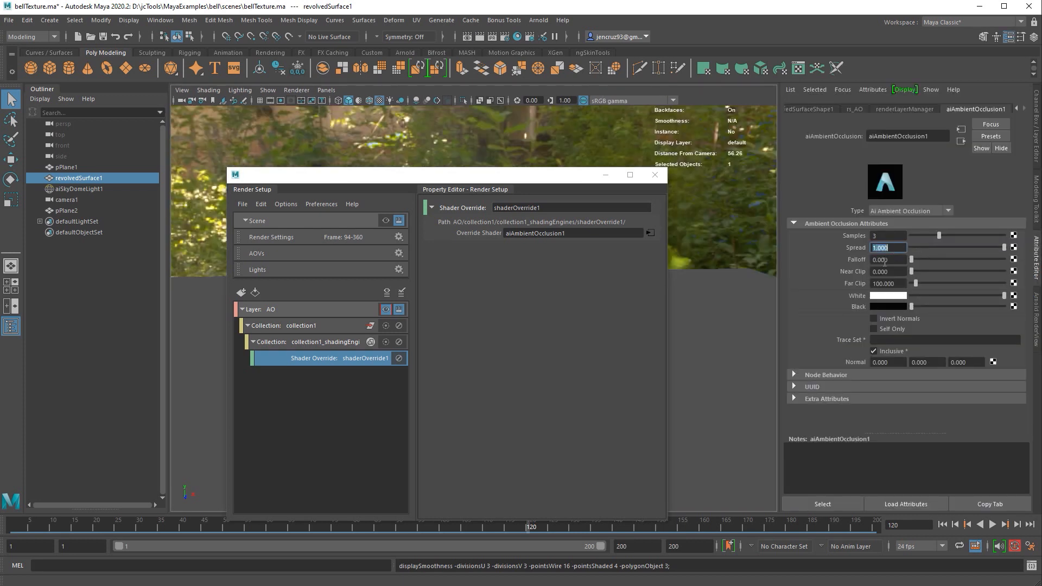
left_click(887, 260)
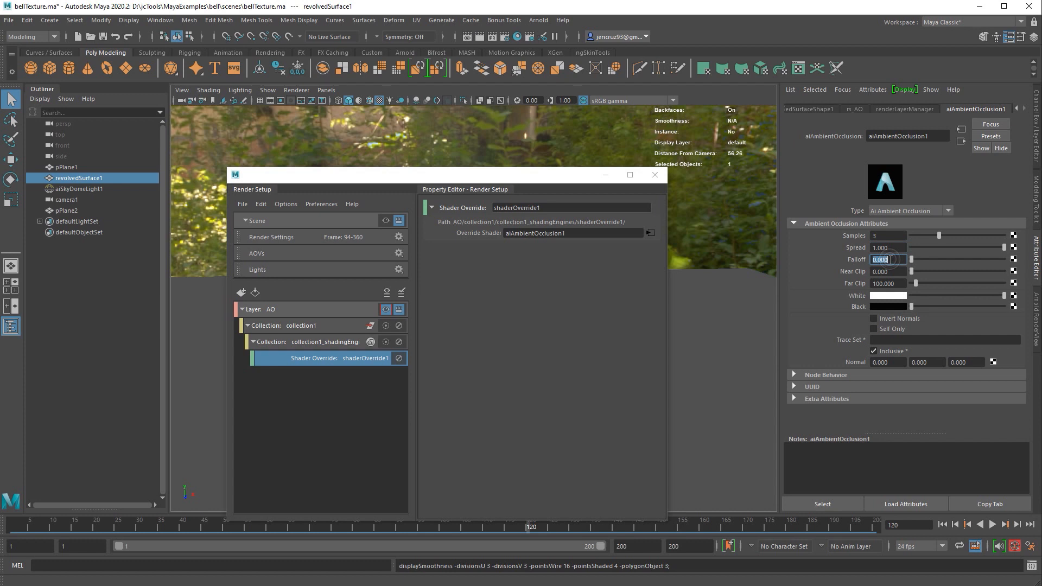
type("10.000")
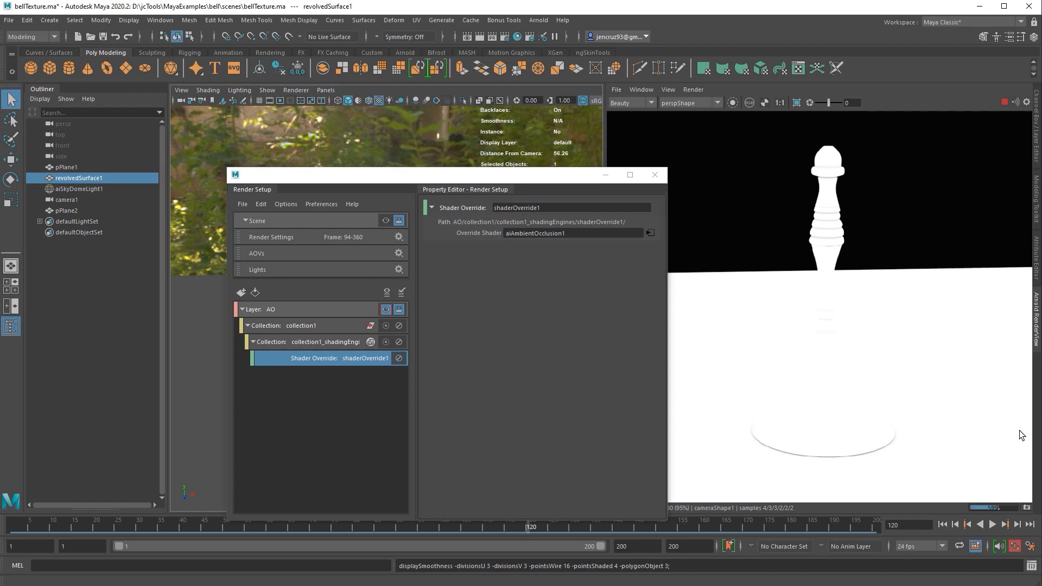
mouse_move(1036, 254)
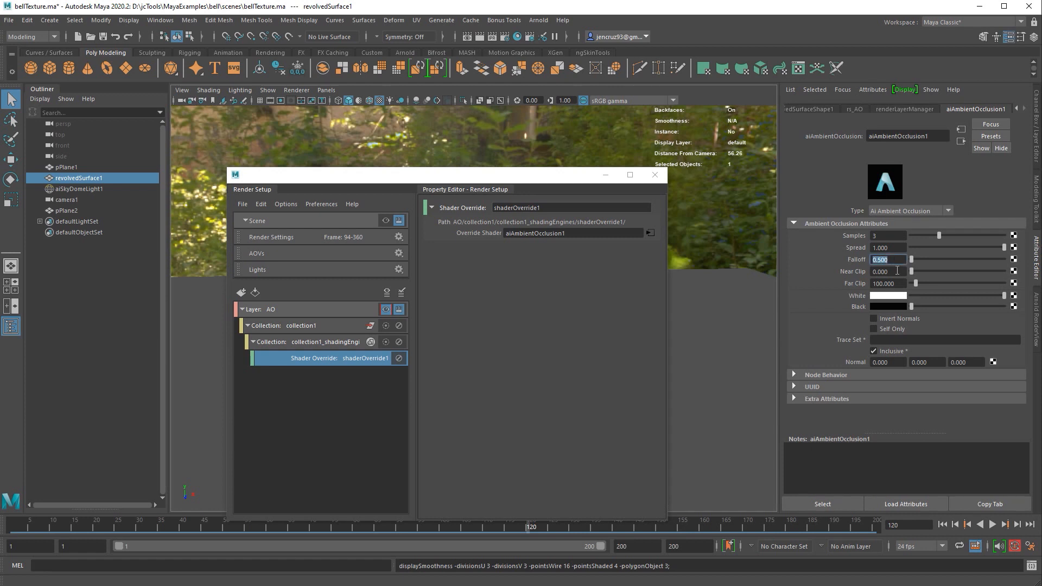
Test Falloff at 0.1, check the render, then return Falloff to 0.
type("0.100")
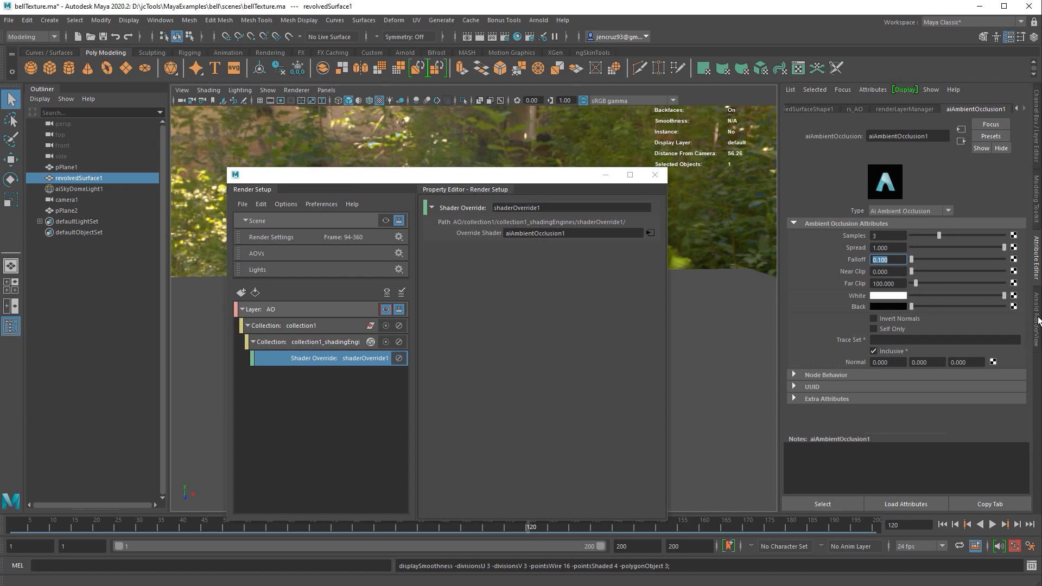
left_click(888, 259)
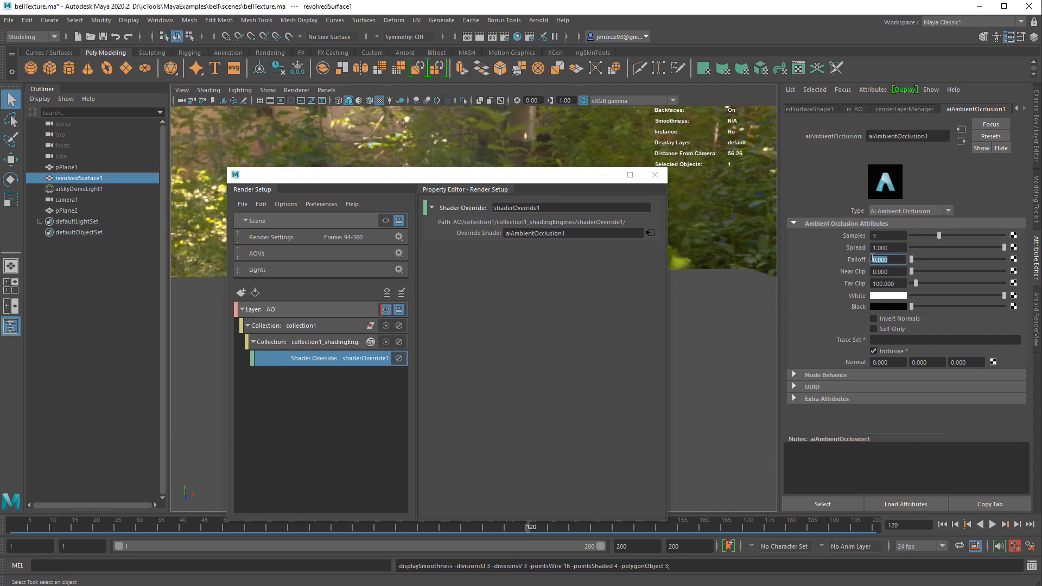
left_click(889, 271)
type("1.000")
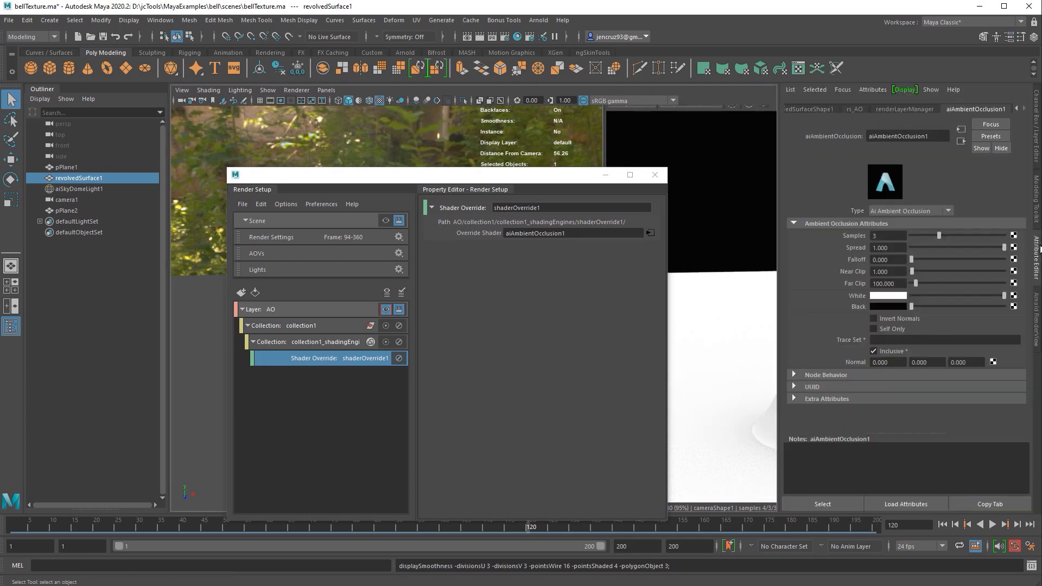
left_click(887, 272)
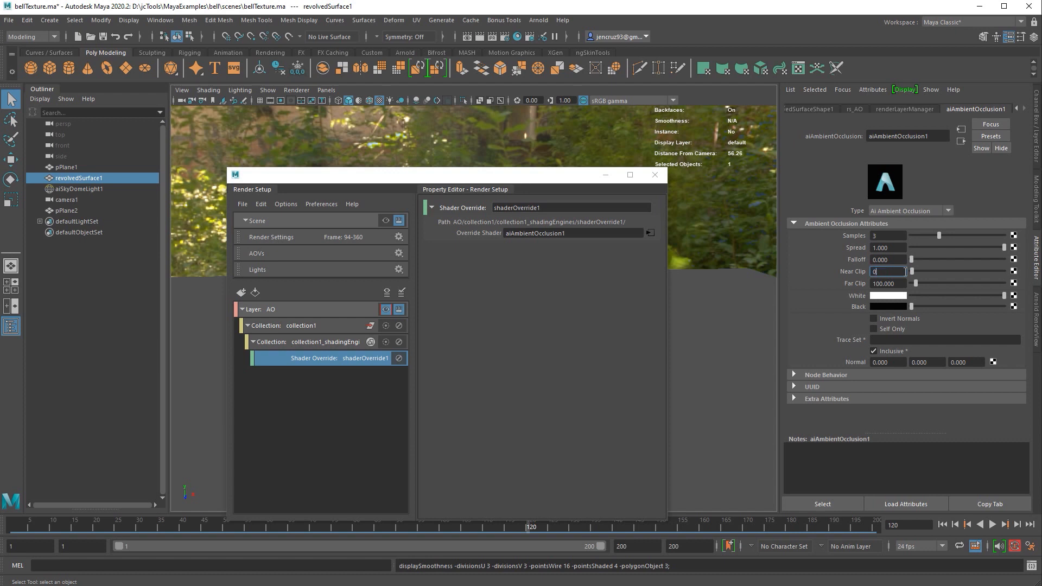
left_click(890, 284)
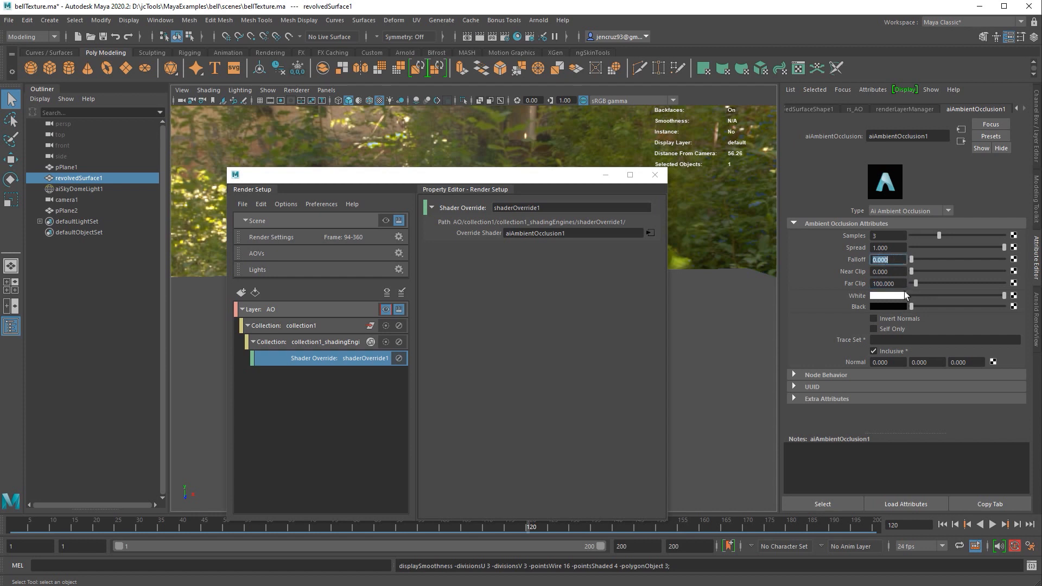
mouse_move(947, 298)
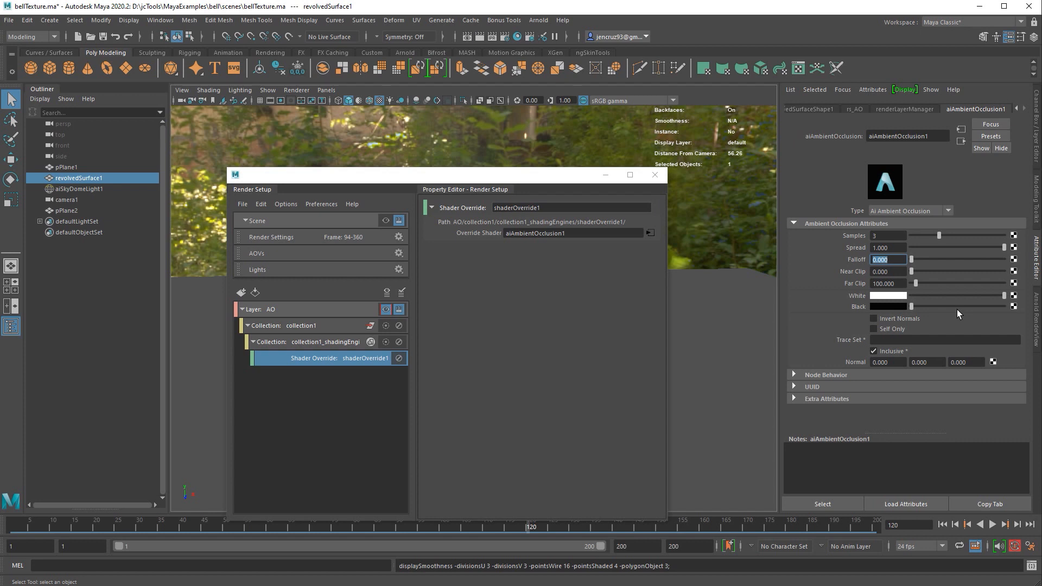
Set the occlusion shader's Falloff to 1 for a softer bell render.
type("1.000")
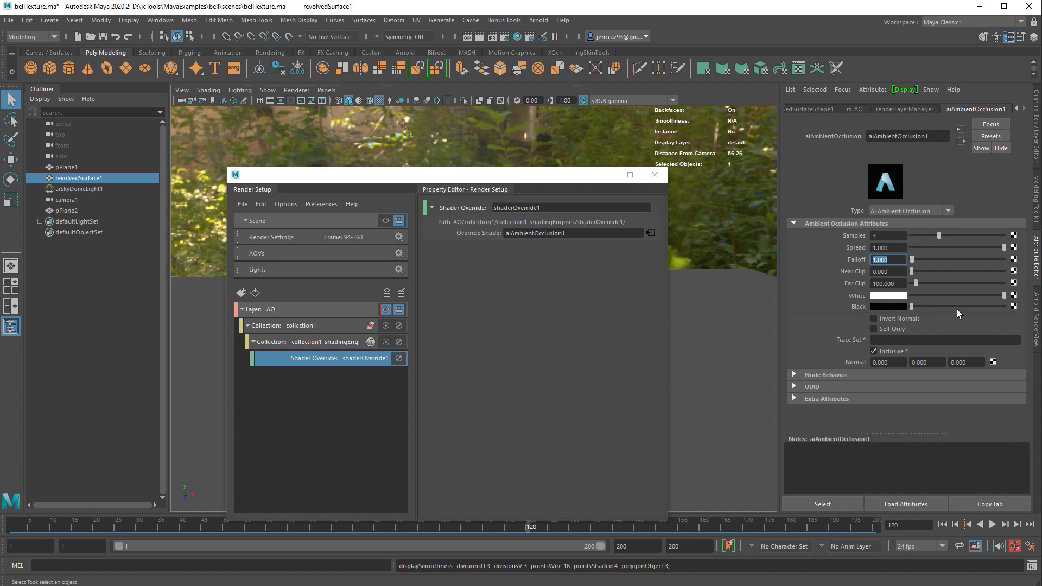
mouse_move(1037, 319)
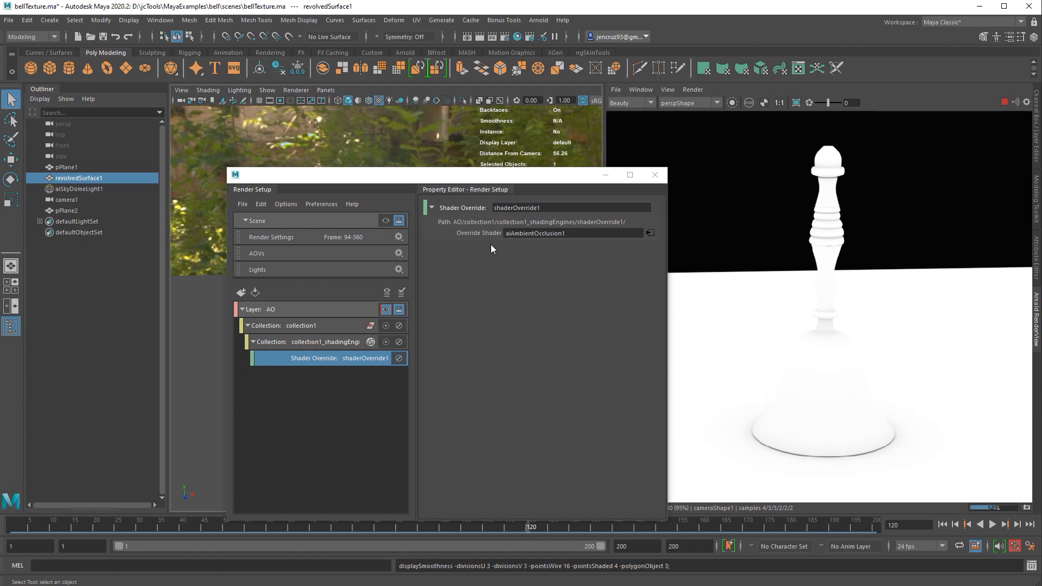
Switch the menu set from Modeling to Rendering and list the Render menu commands.
left_click(30, 37)
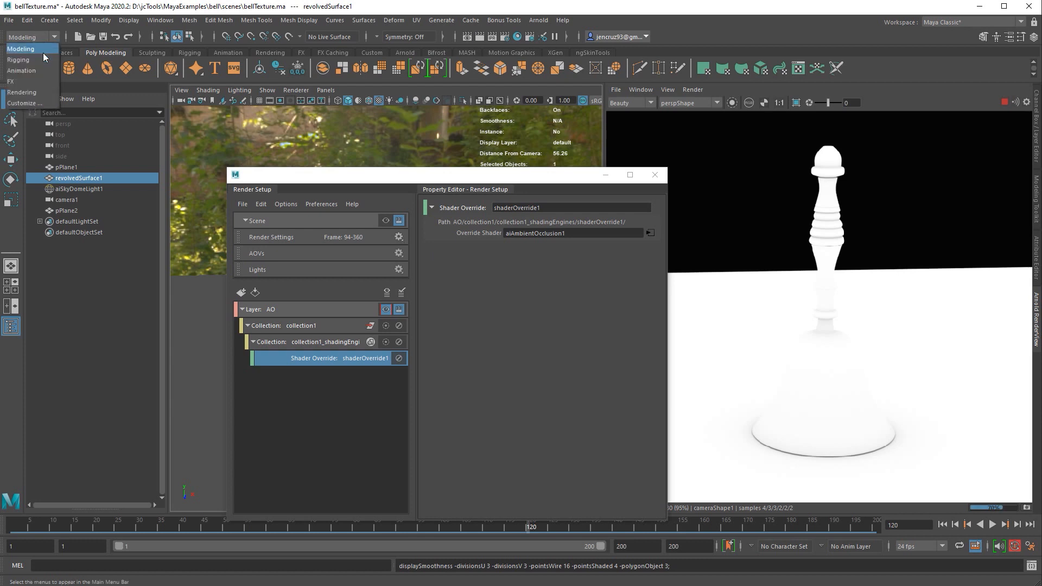
left_click(31, 37)
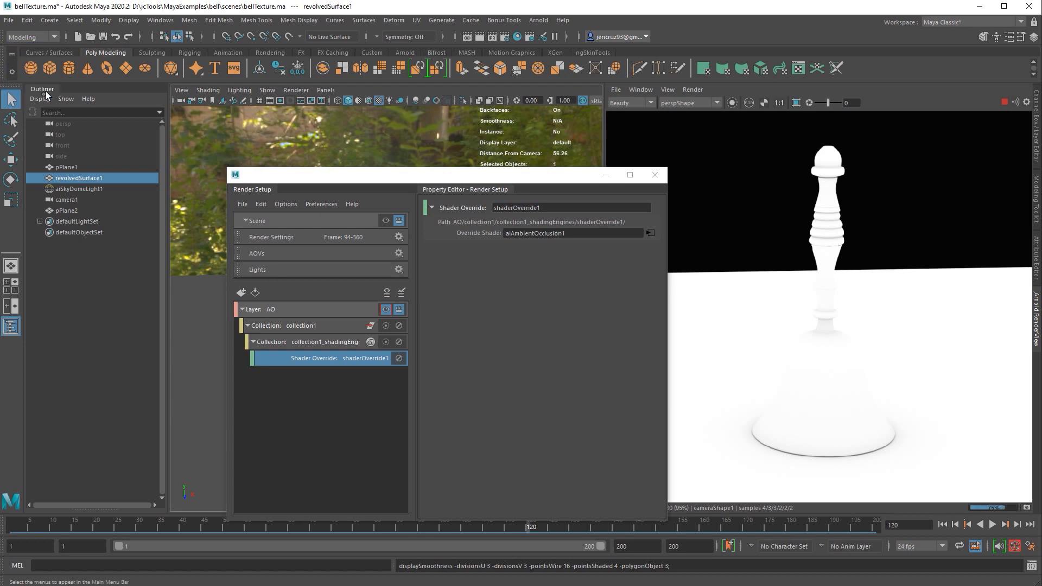
left_click(282, 19)
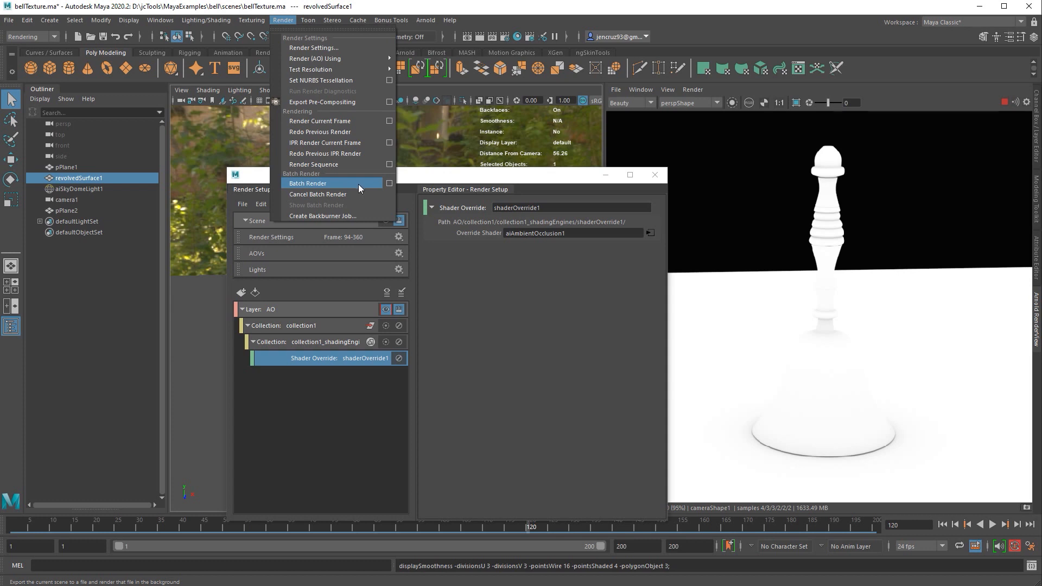
mouse_move(325, 164)
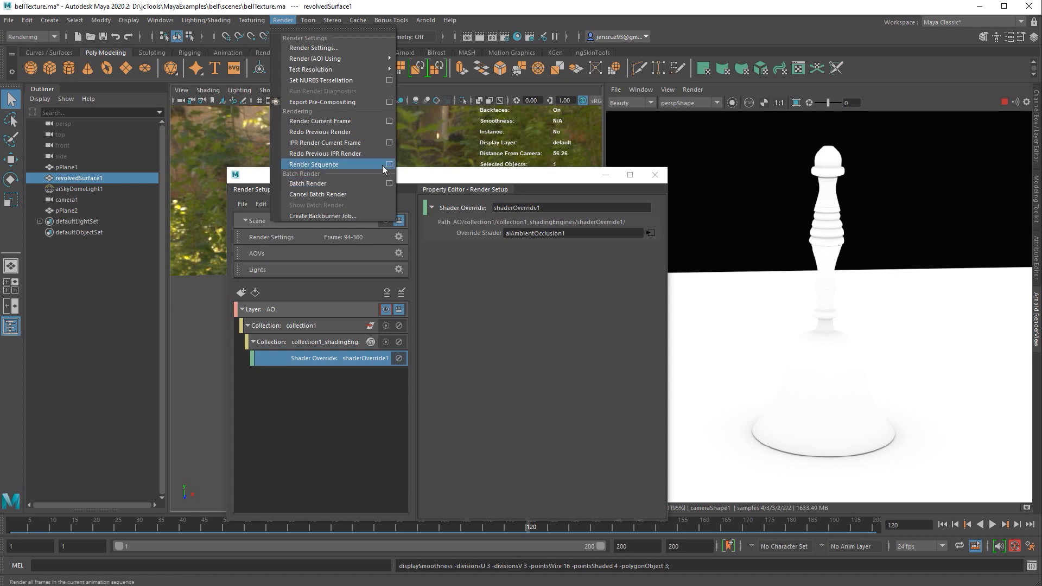
mouse_move(391, 168)
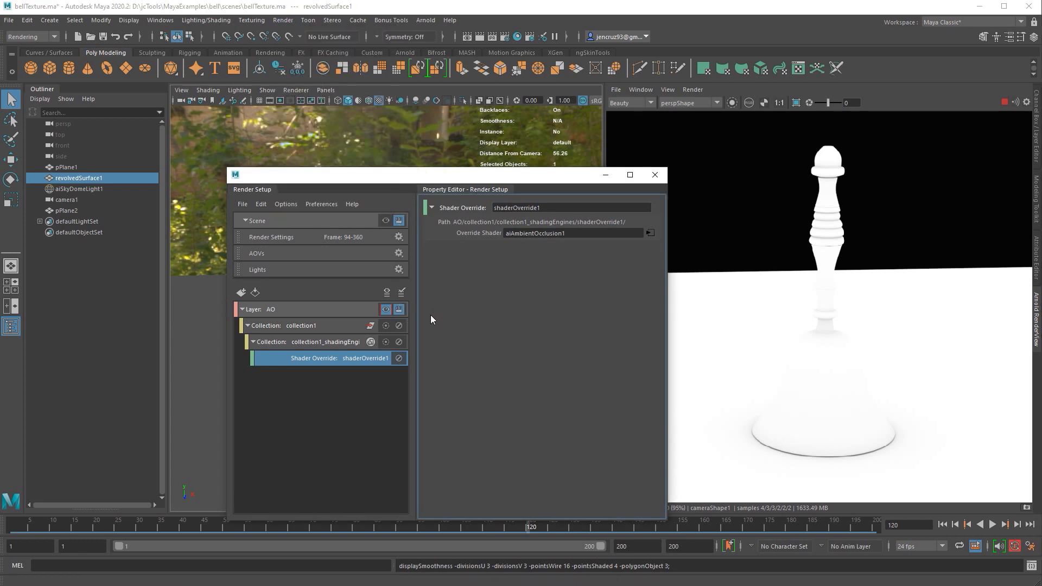
mouse_move(424, 324)
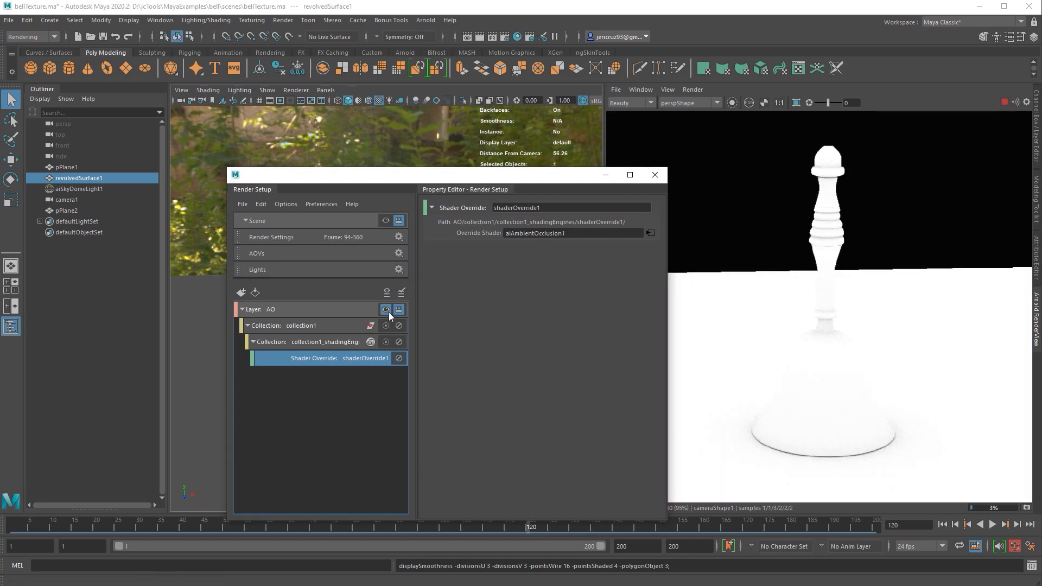
left_click(283, 20)
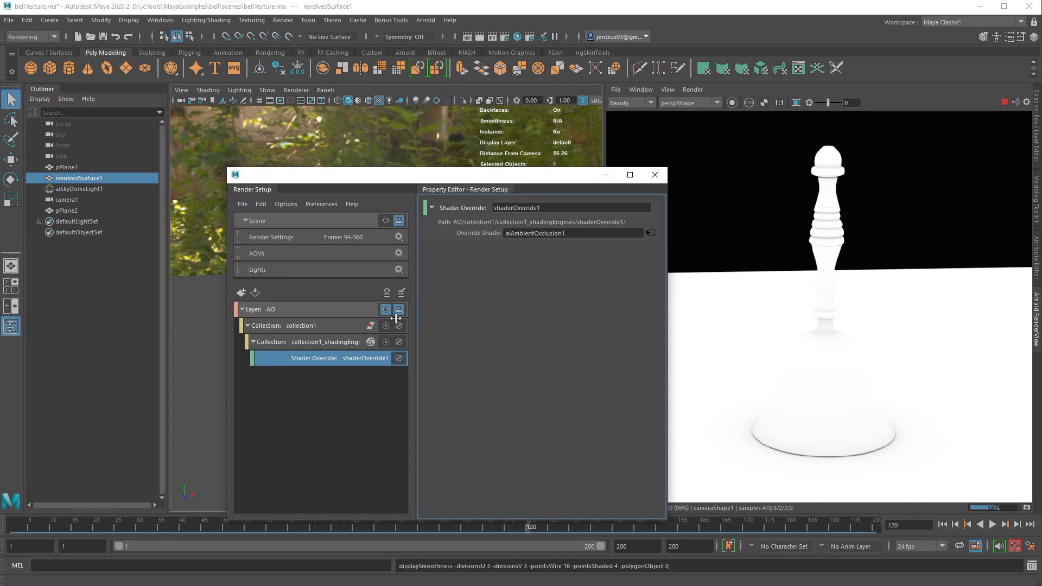
mouse_move(400, 313)
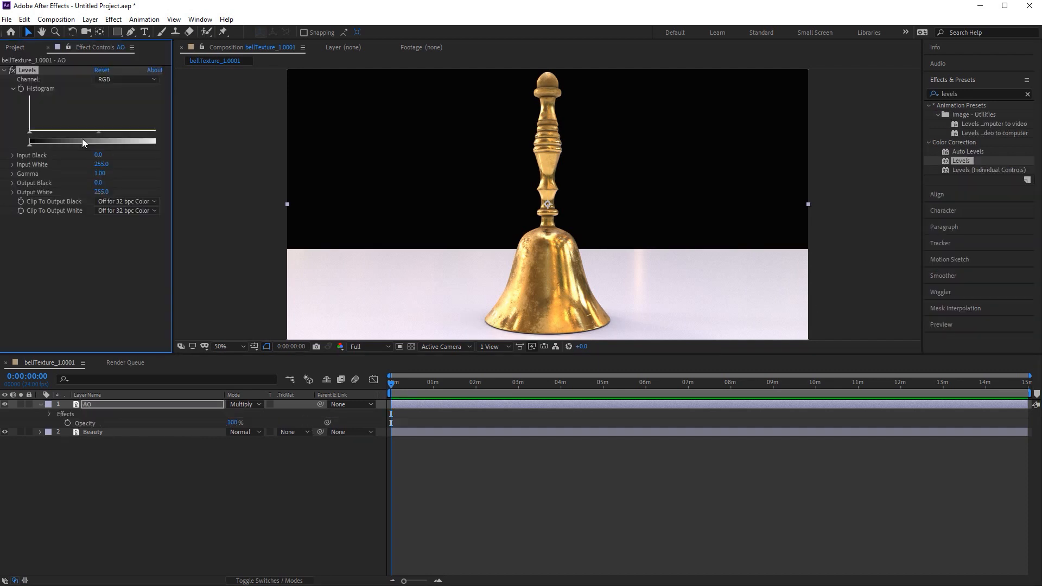
Set the AO layer's Levels to gamma 0.39, input black 175.9 and output black 72.
left_click_drag(99, 131, 125, 141)
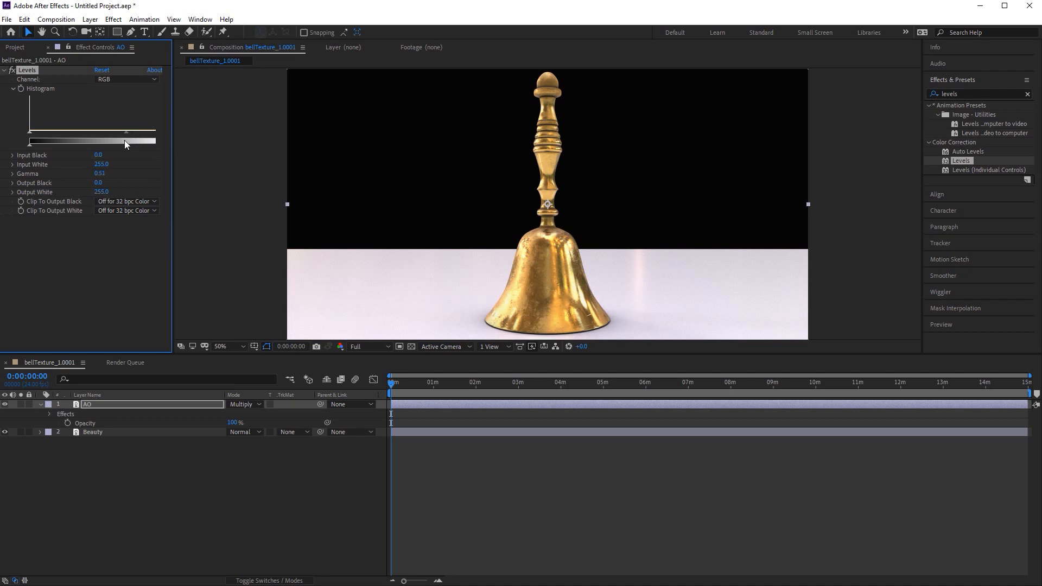
left_click_drag(126, 140, 132, 140)
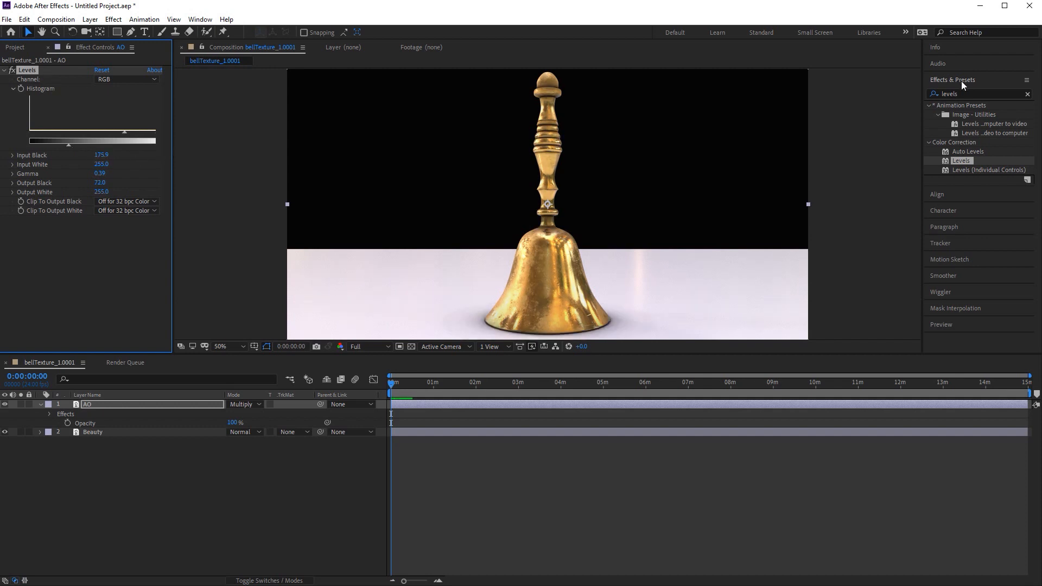
Apply Hue/Saturation (searched as 'hue') to the AO layer with Colorize on and a shifted hue.
left_click(977, 93)
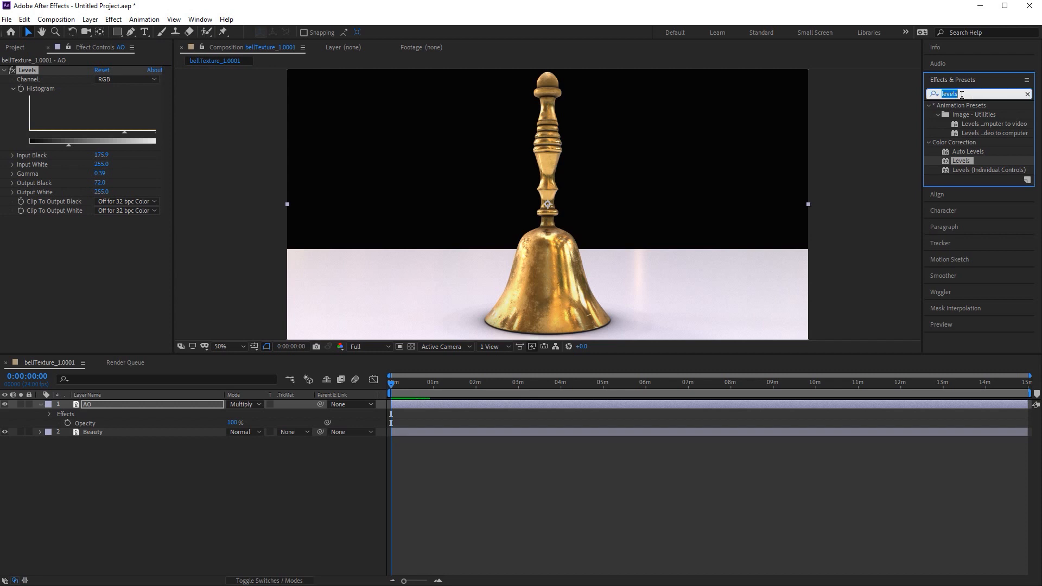
type("hue")
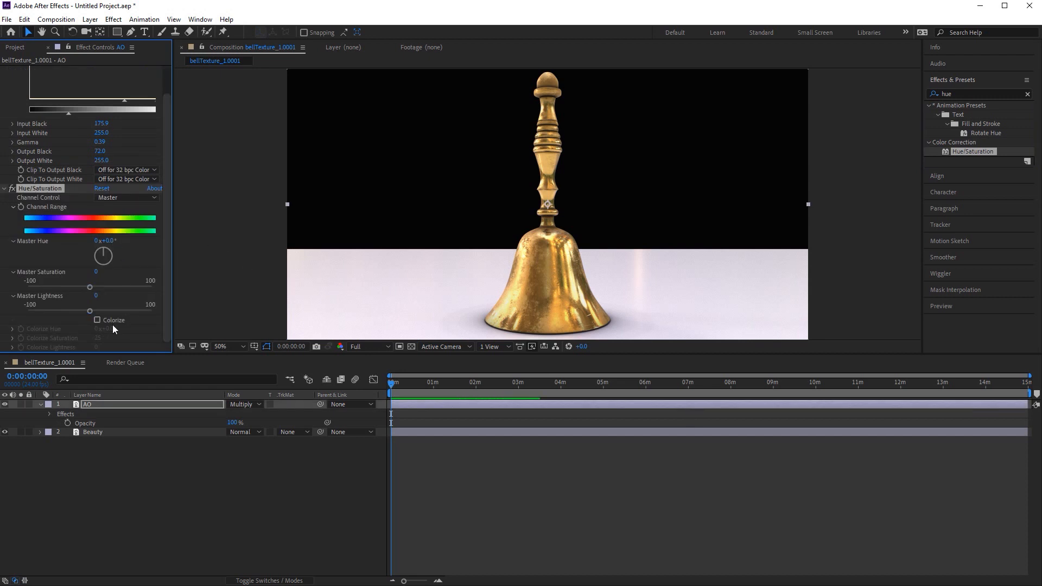
left_click(97, 320)
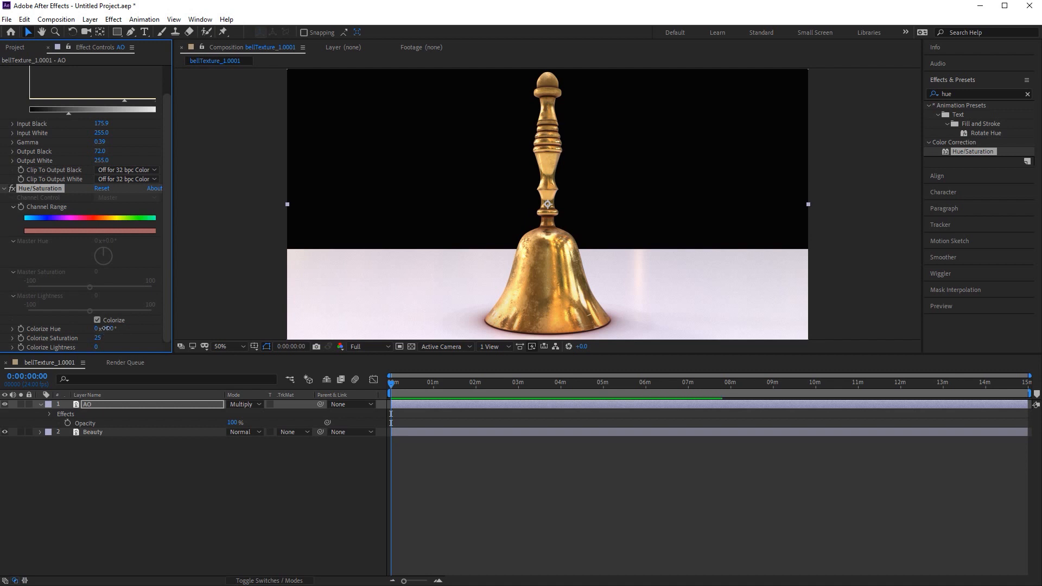
left_click_drag(106, 328, 117, 328)
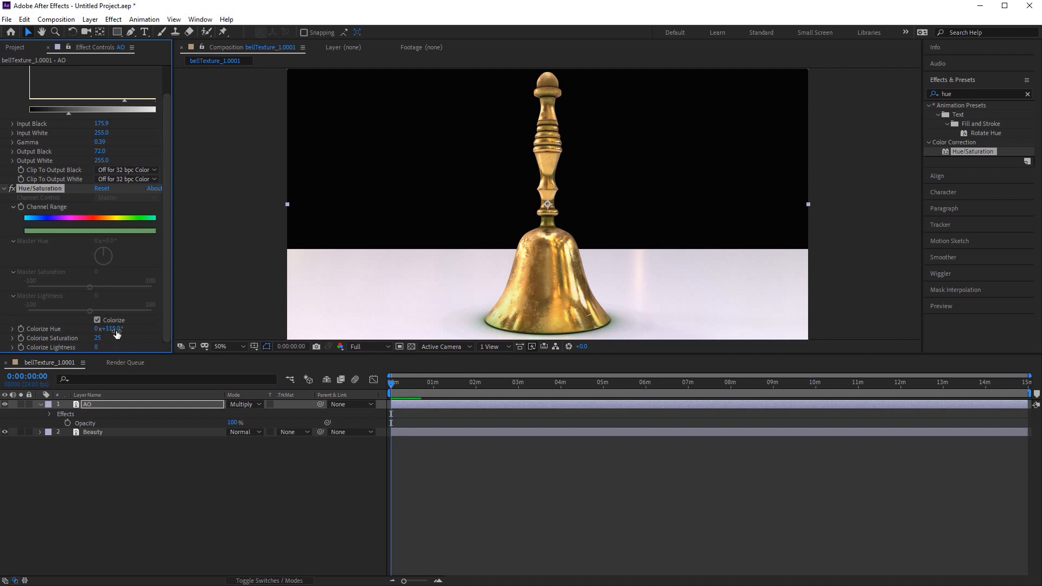